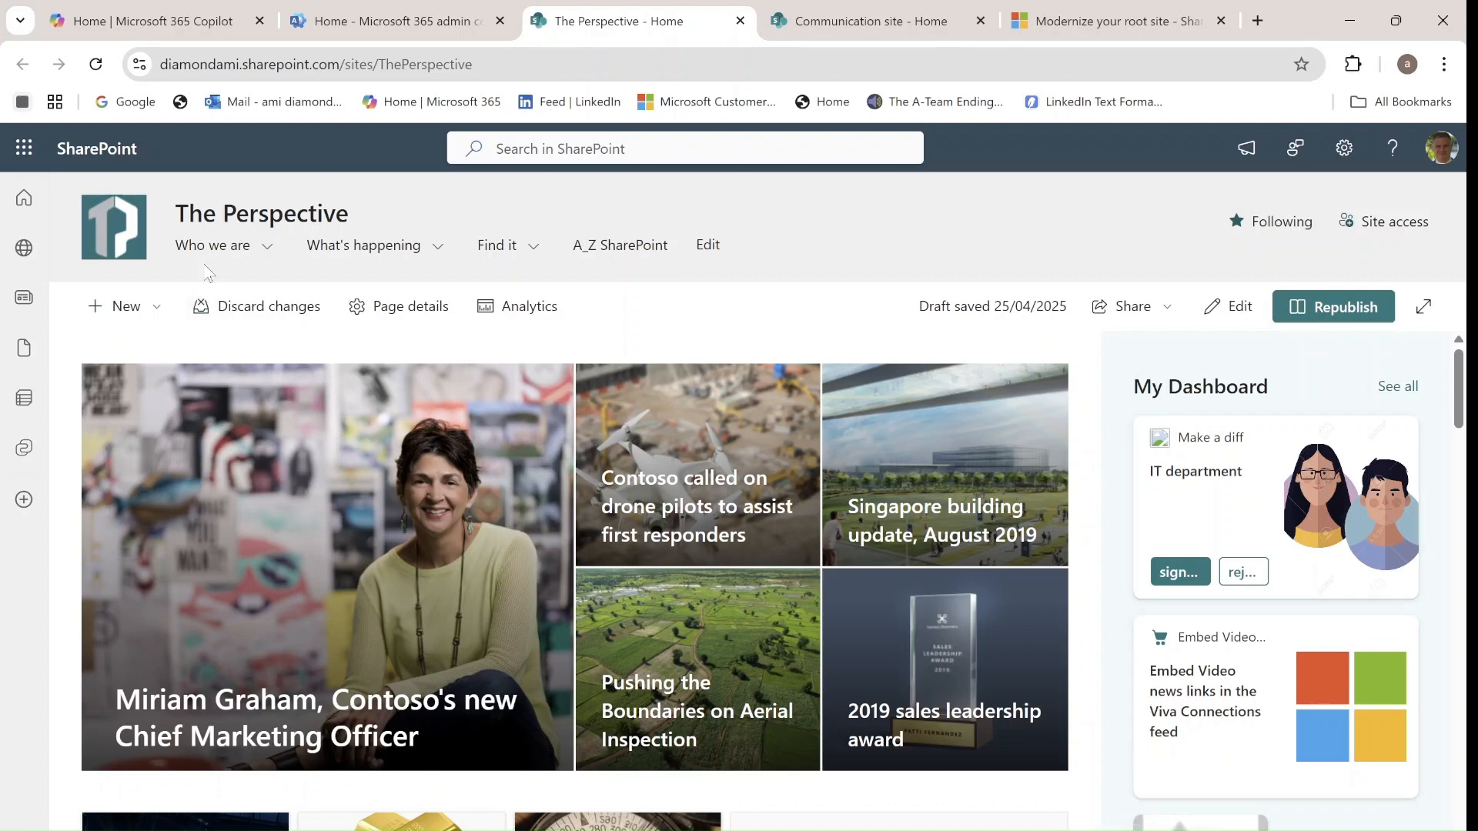
mouse_move(215, 205)
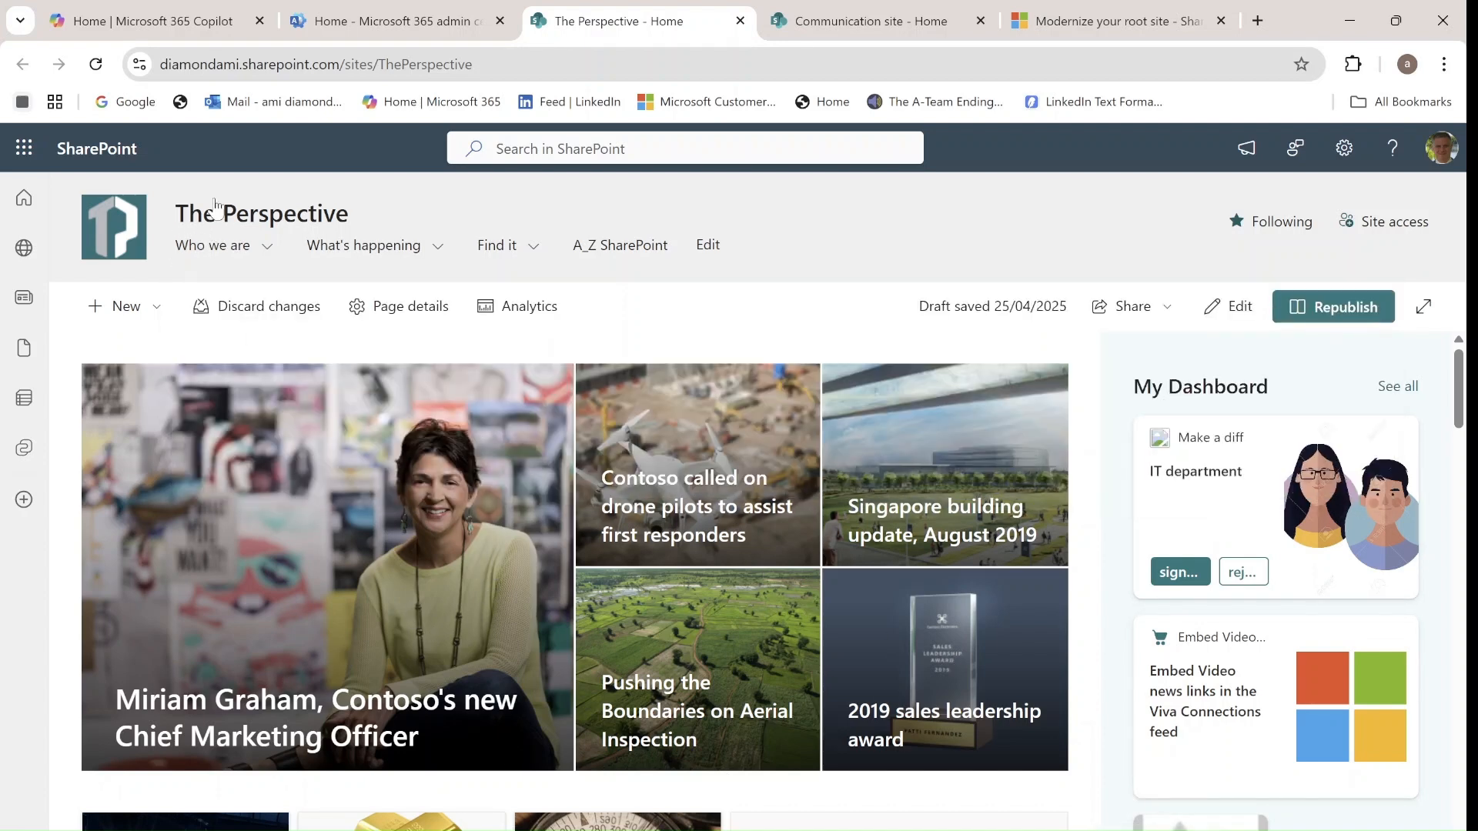
mouse_move(372, 116)
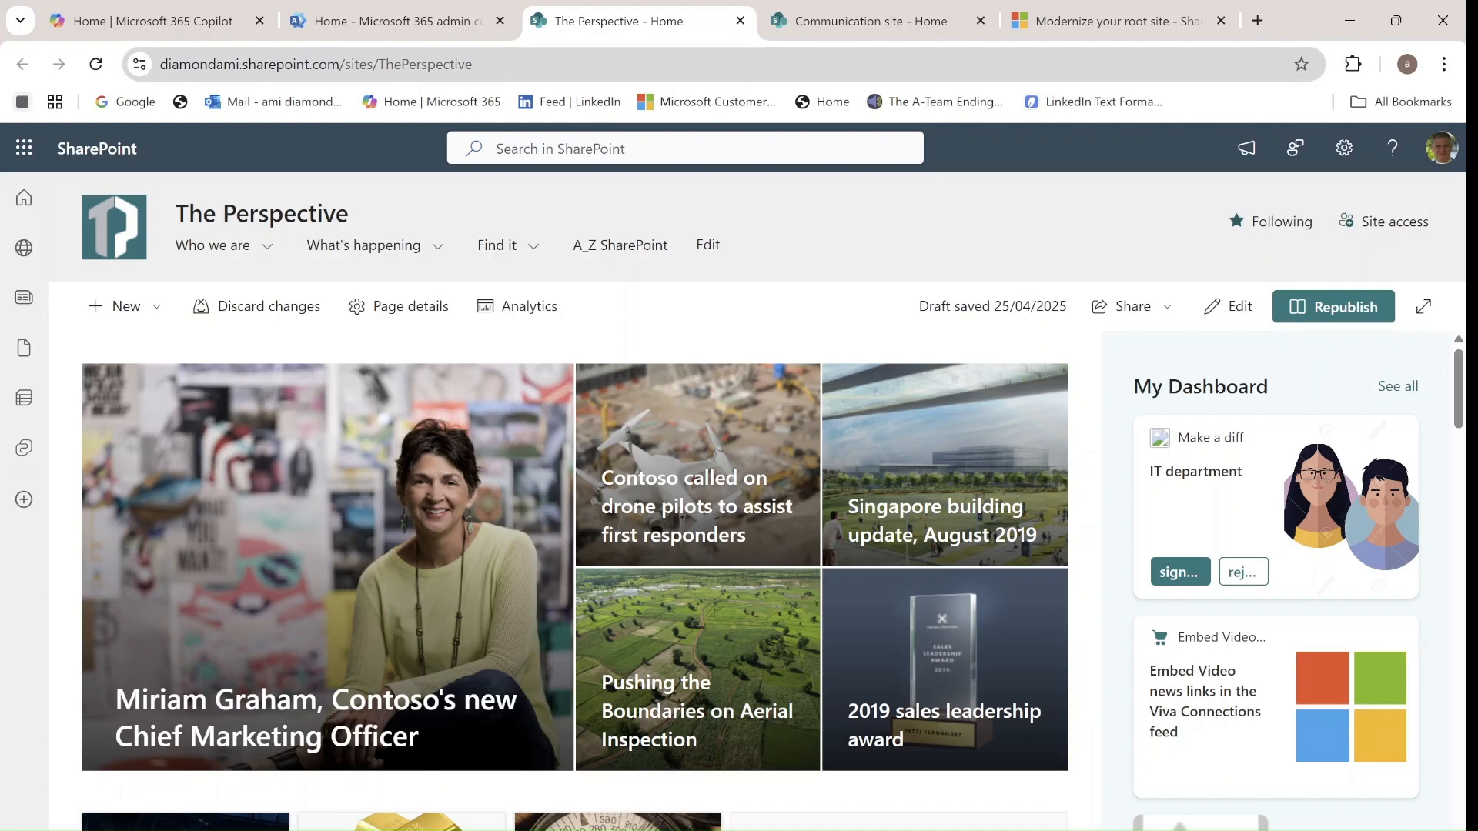
- Compare The Perspective and root Communication site home pages, ending on the Communication site
left_click(875, 20)
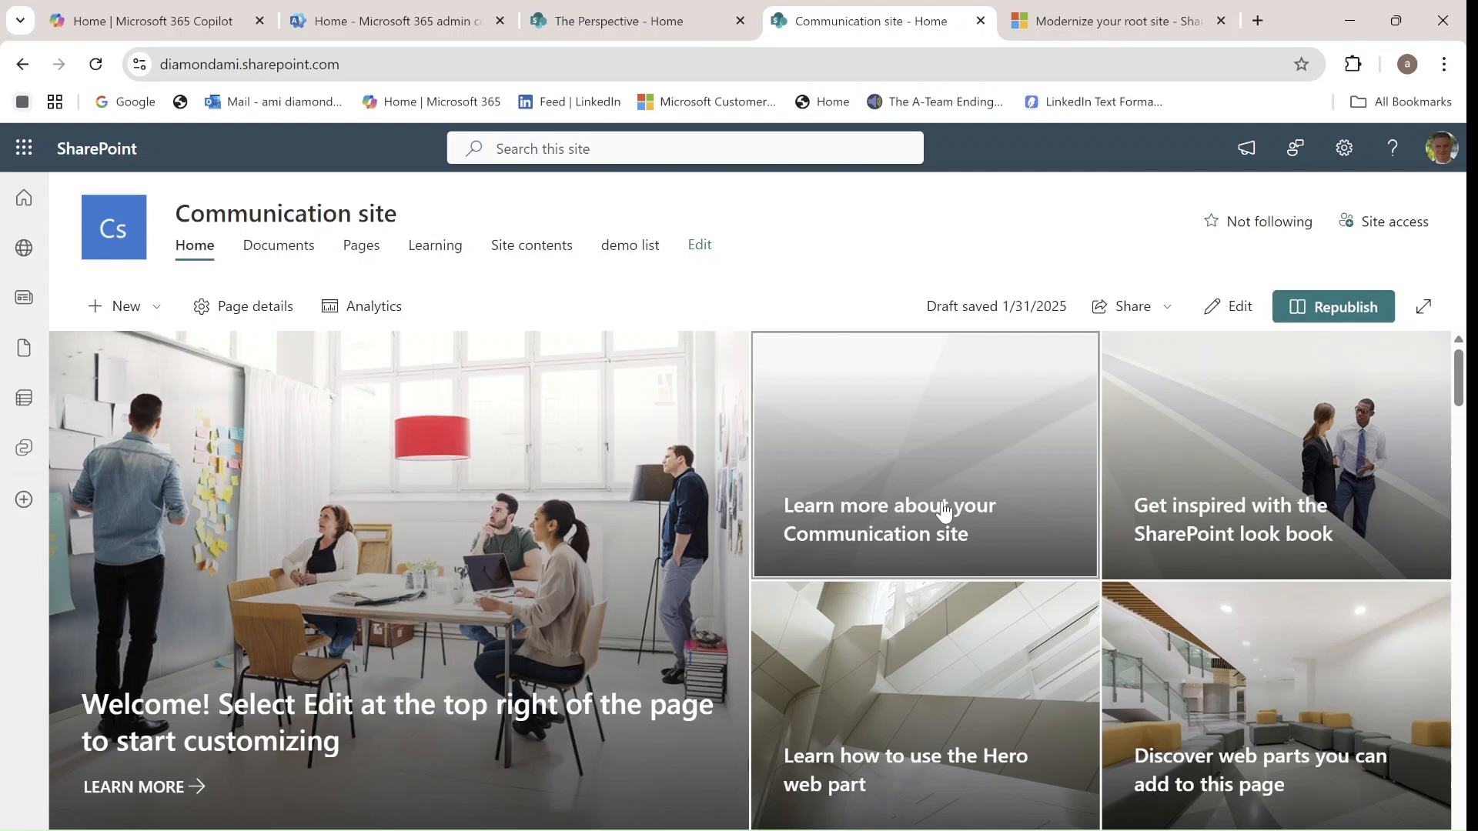
left_click(622, 20)
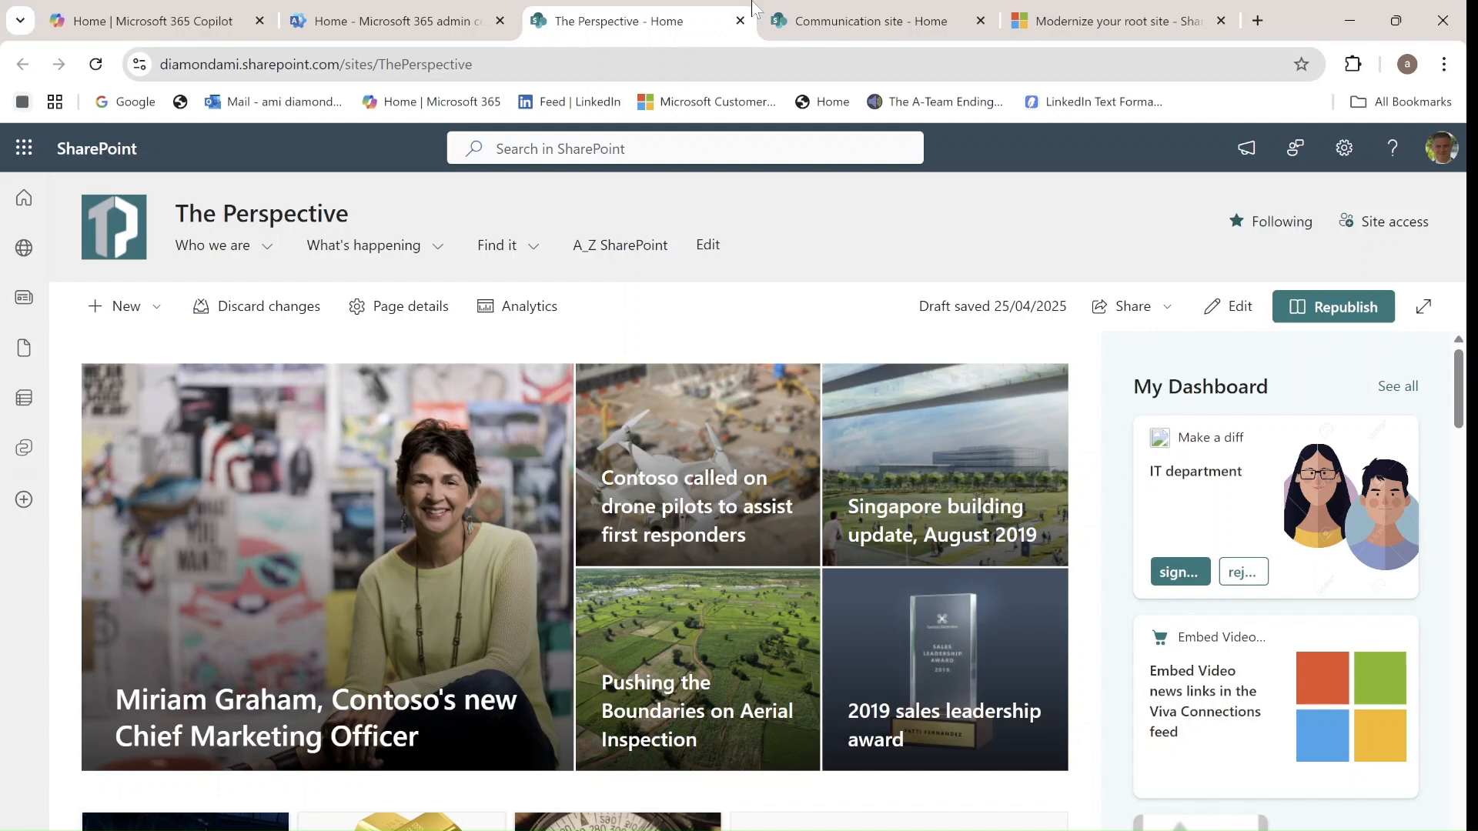
left_click(866, 20)
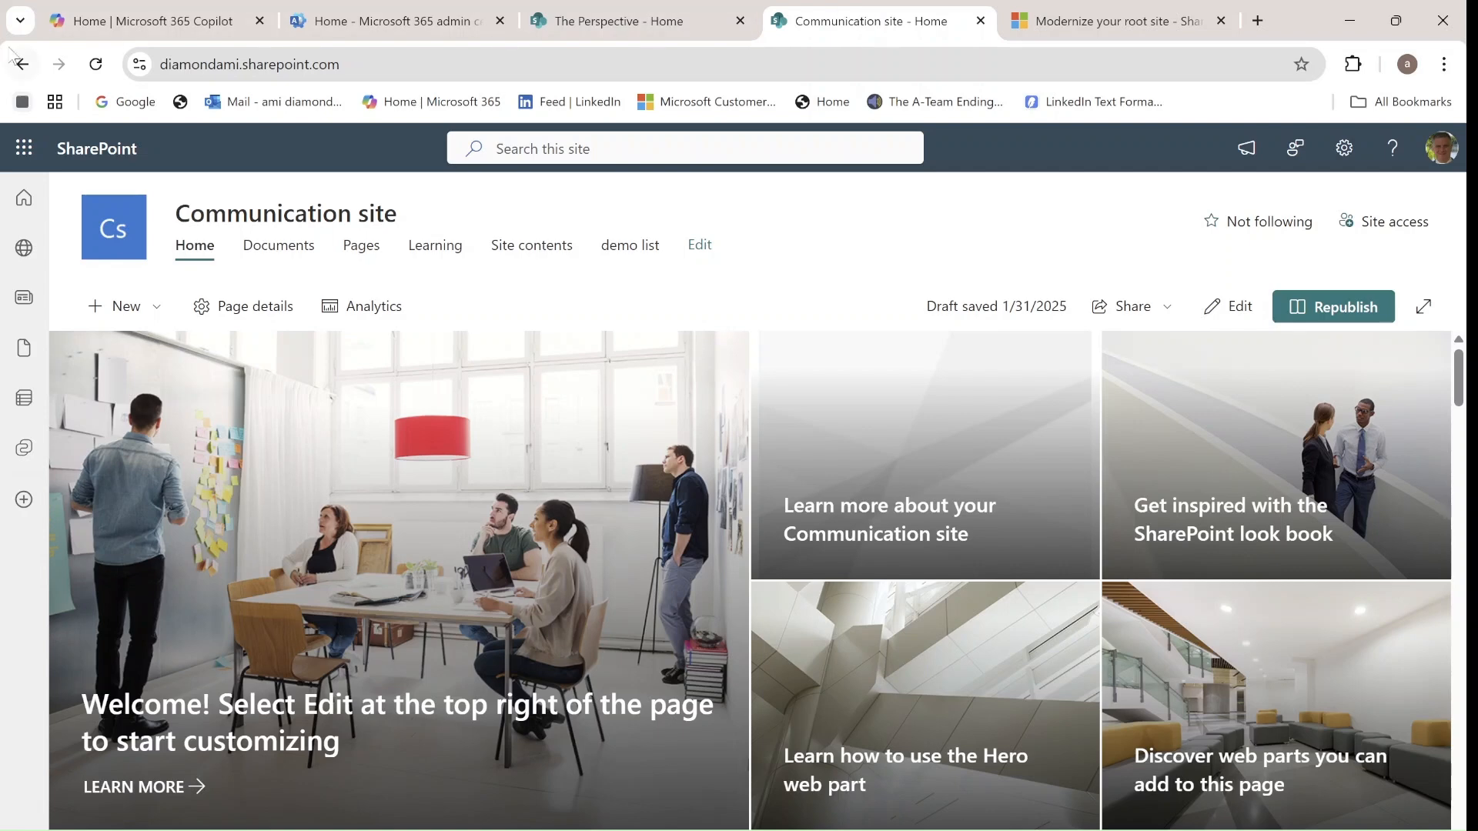
- From the Microsoft 365 admin center's full admin centers list, launch the SharePoint admin center
left_click(386, 20)
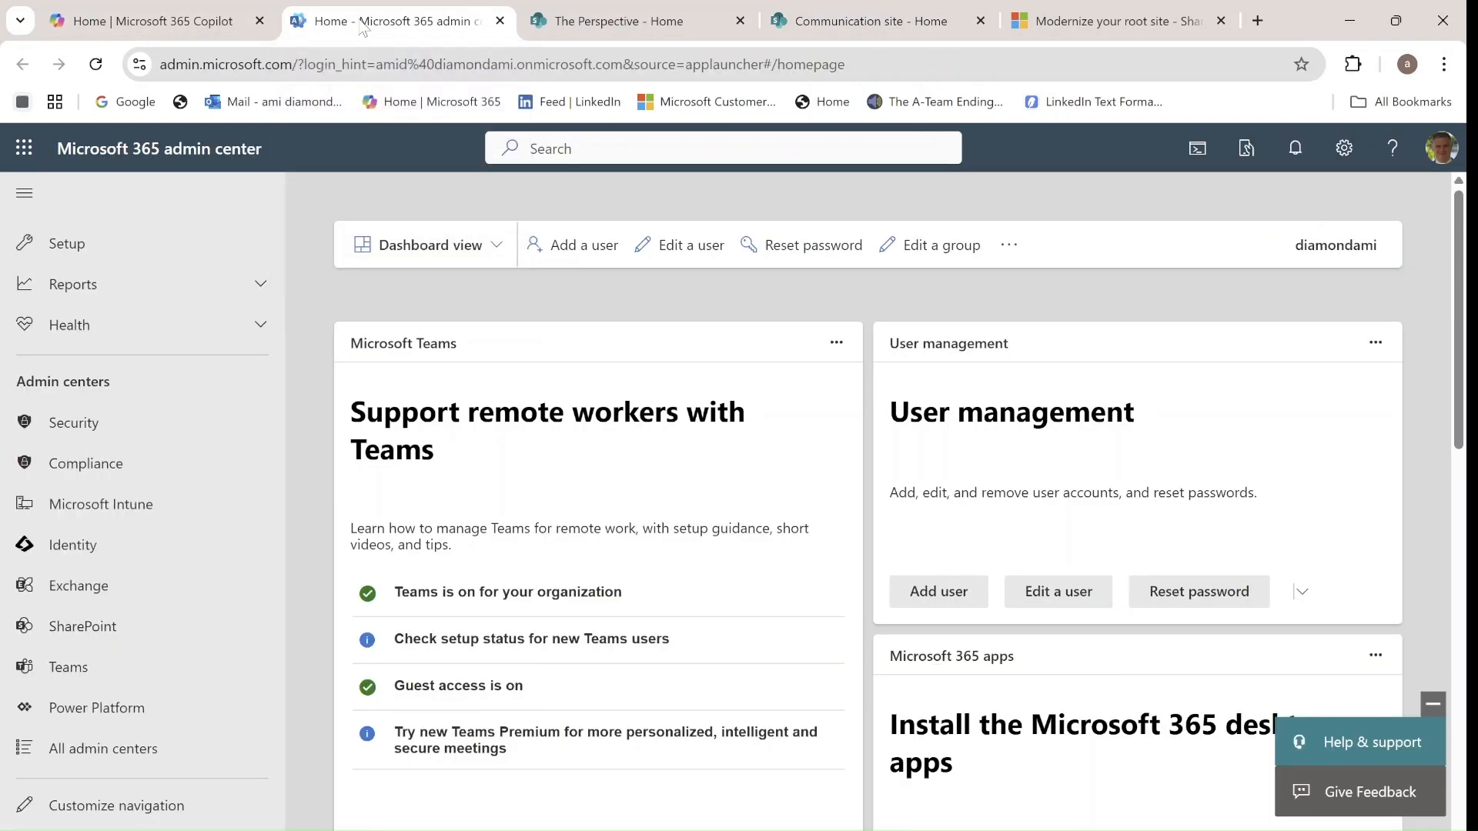
left_click(23, 148)
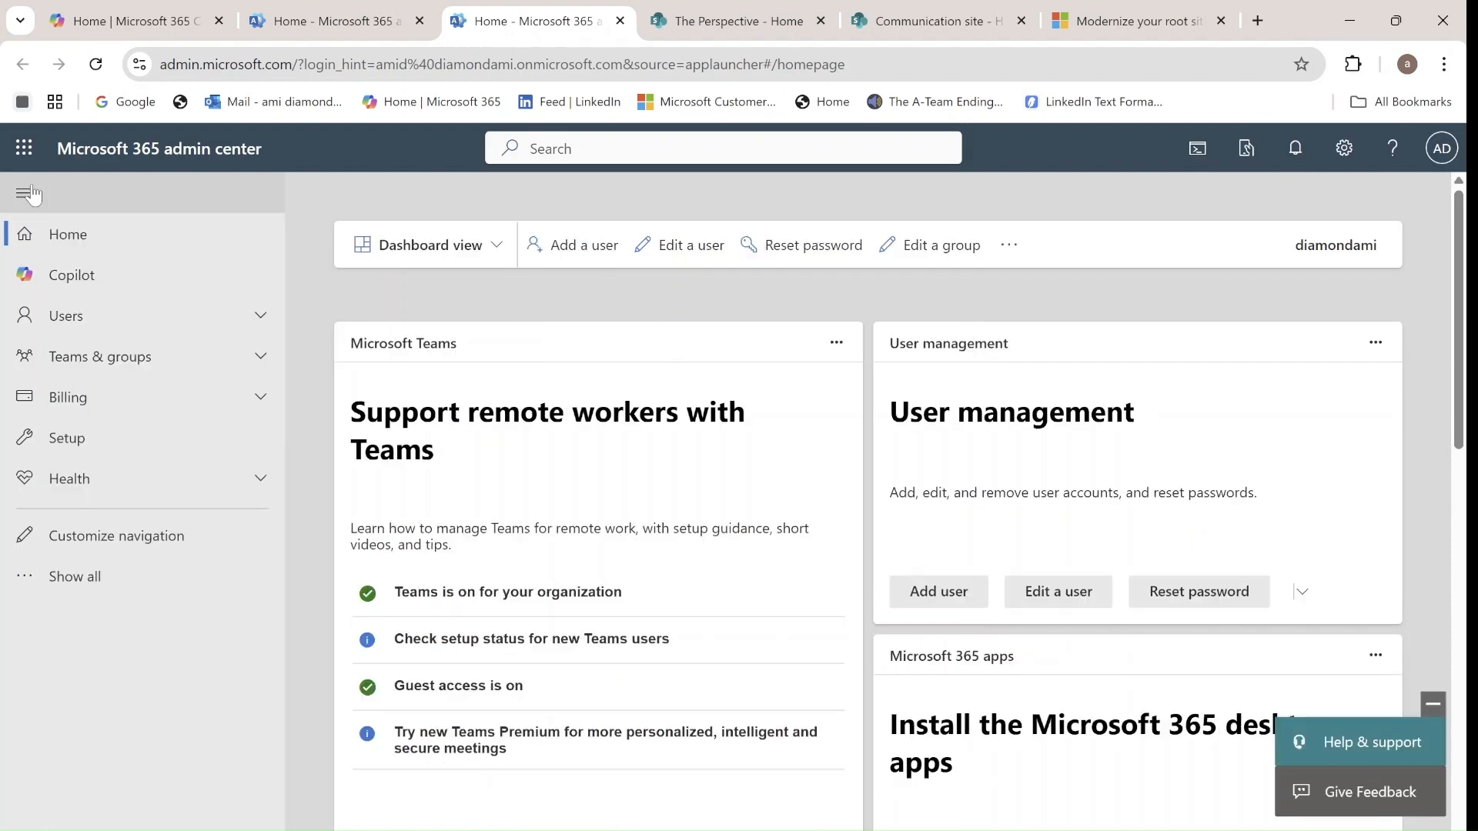
left_click(28, 194)
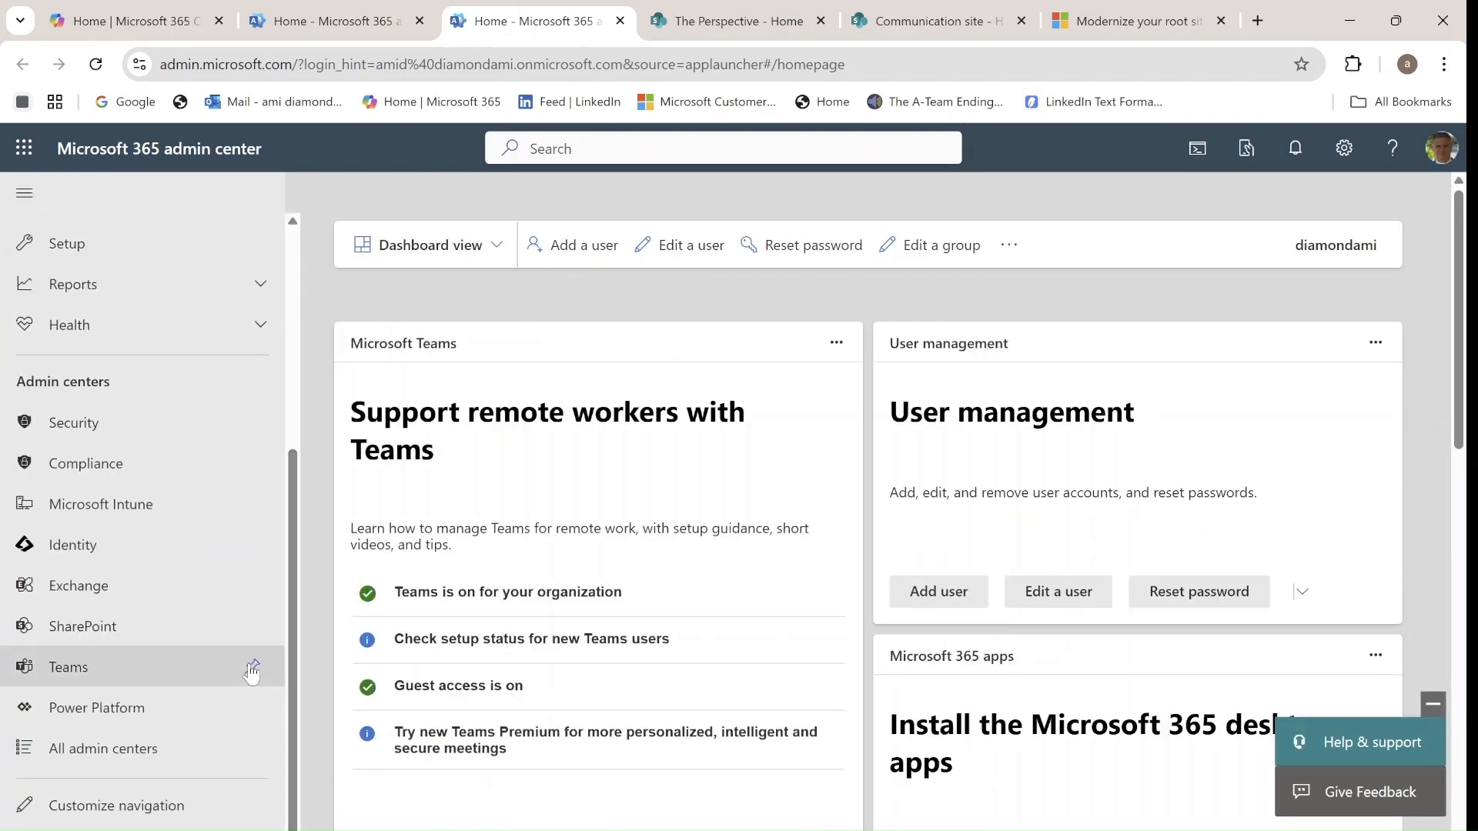
mouse_move(251, 669)
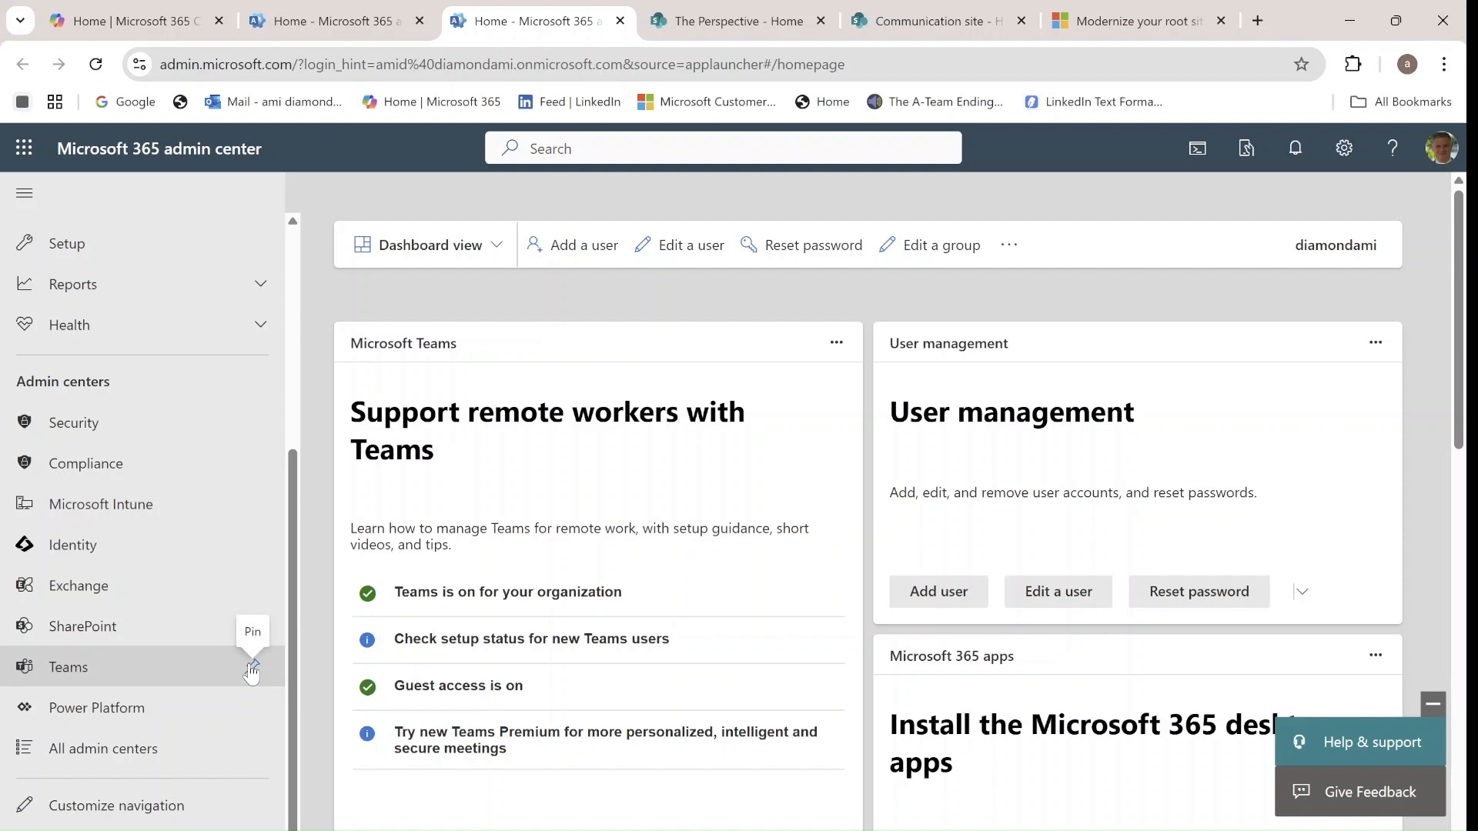
mouse_move(127, 627)
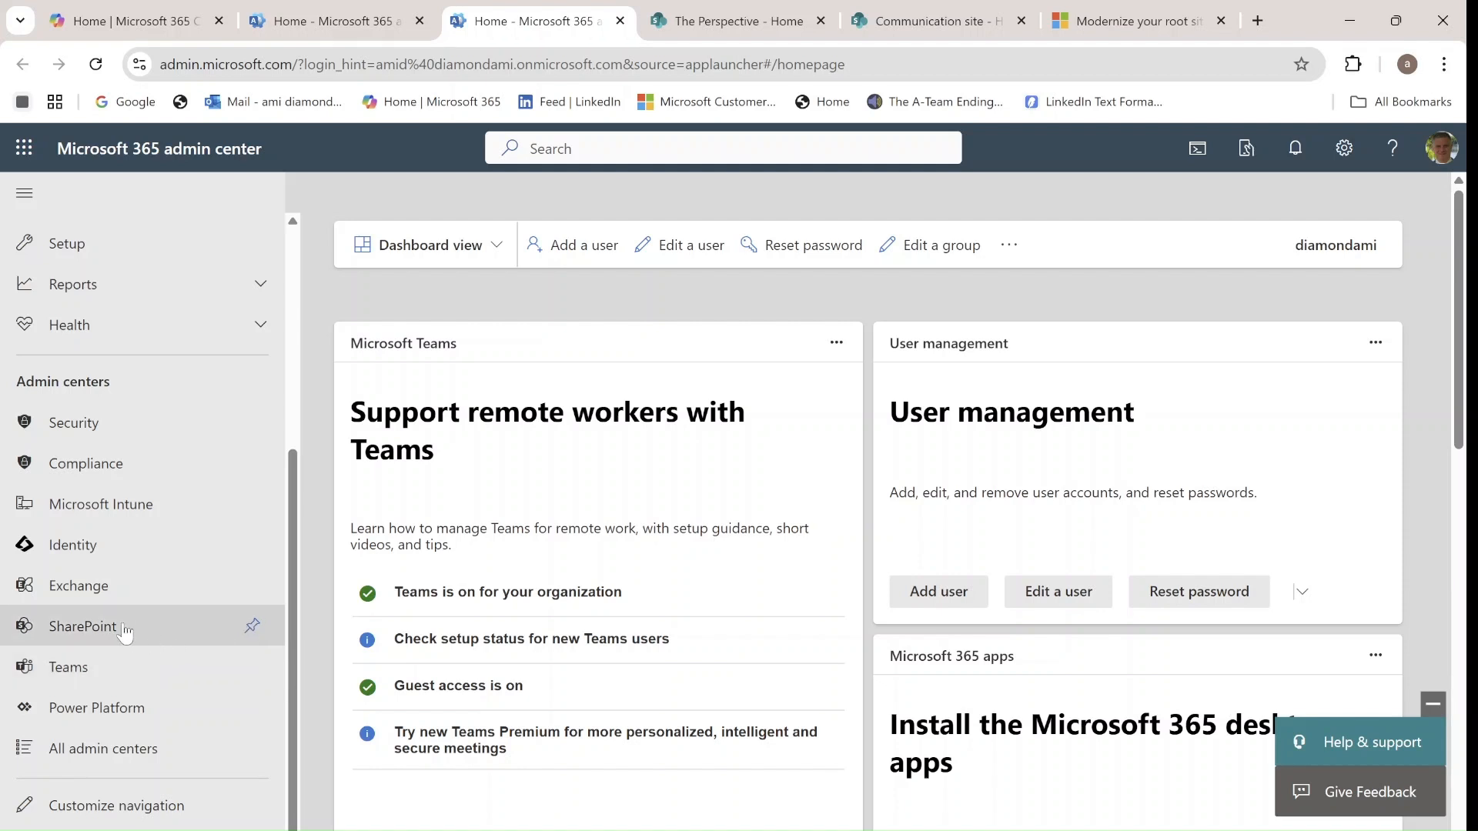
left_click(83, 626)
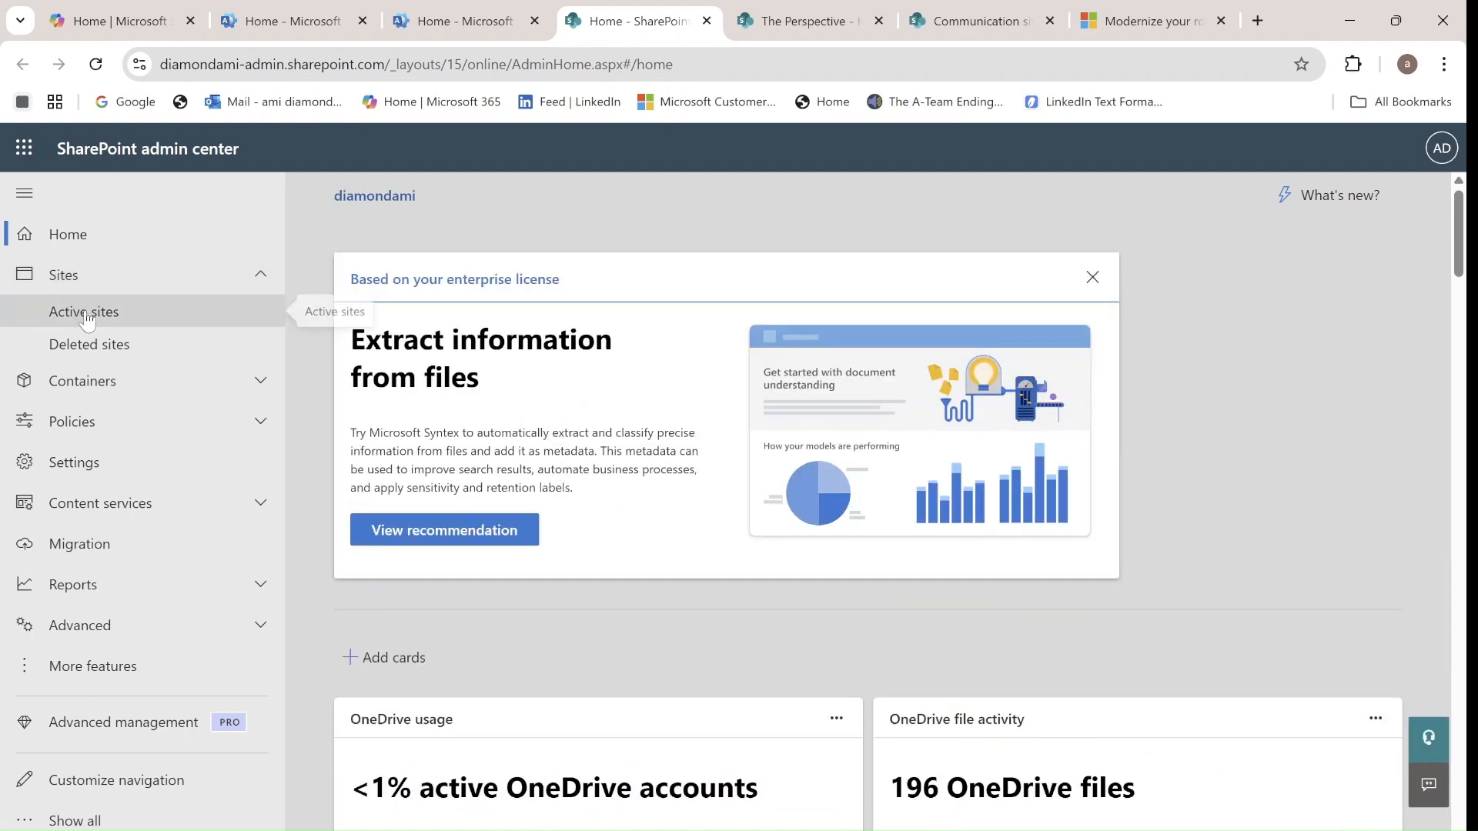
- Show Active sites sorted by URL A to Z so the root Communication site is first
left_click(84, 313)
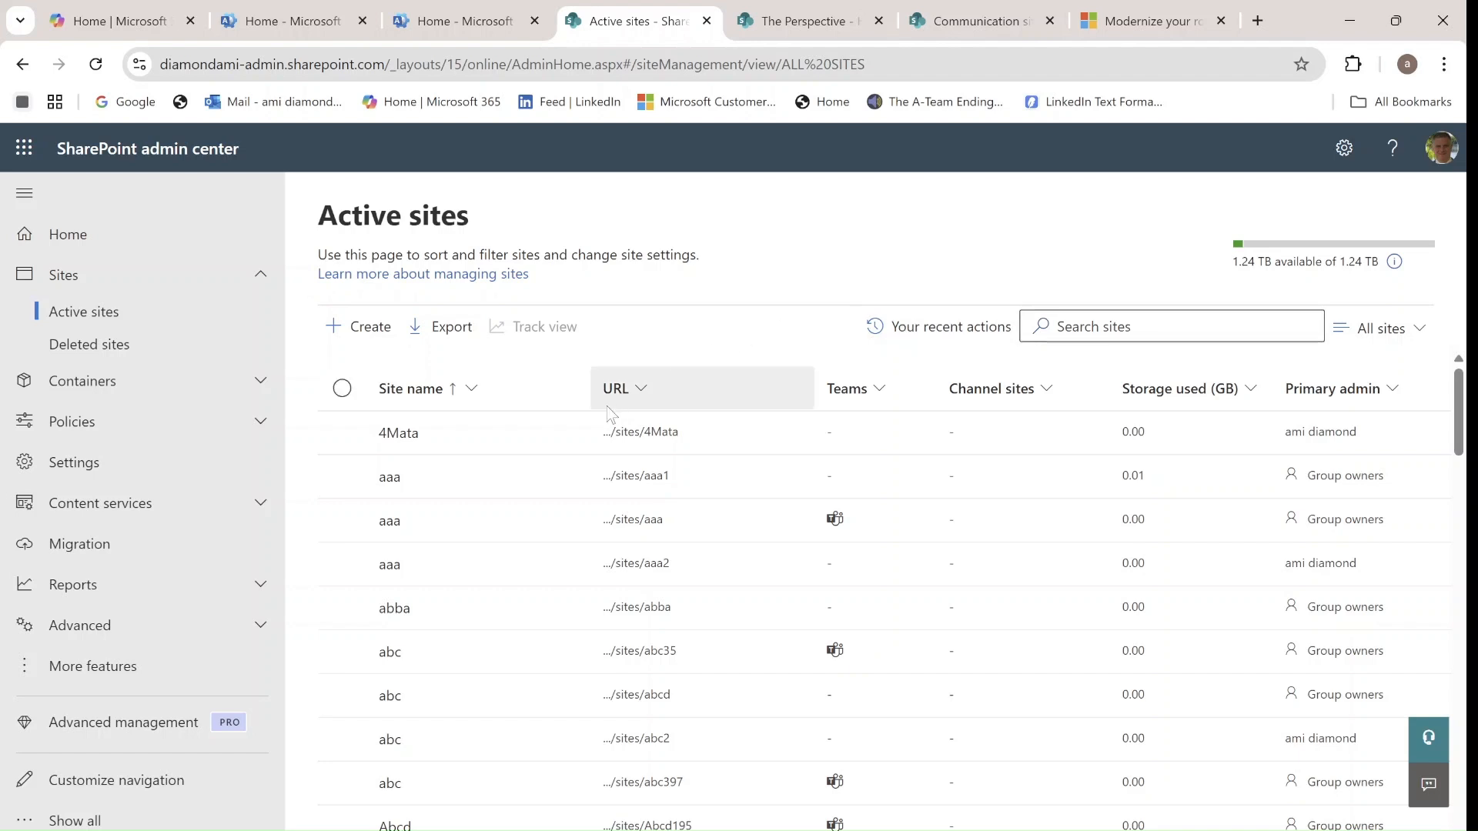
left_click(640, 388)
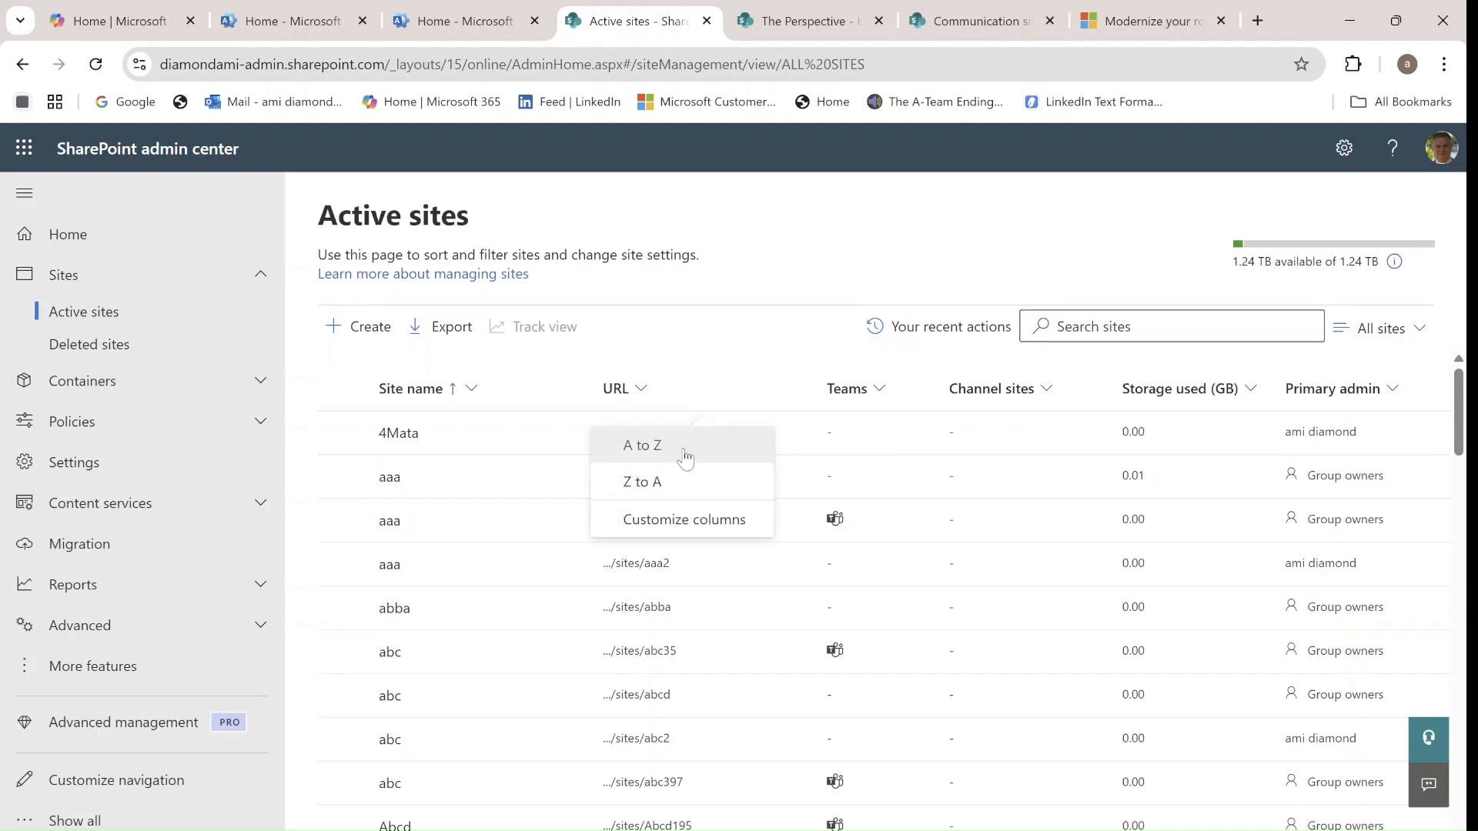
left_click(642, 445)
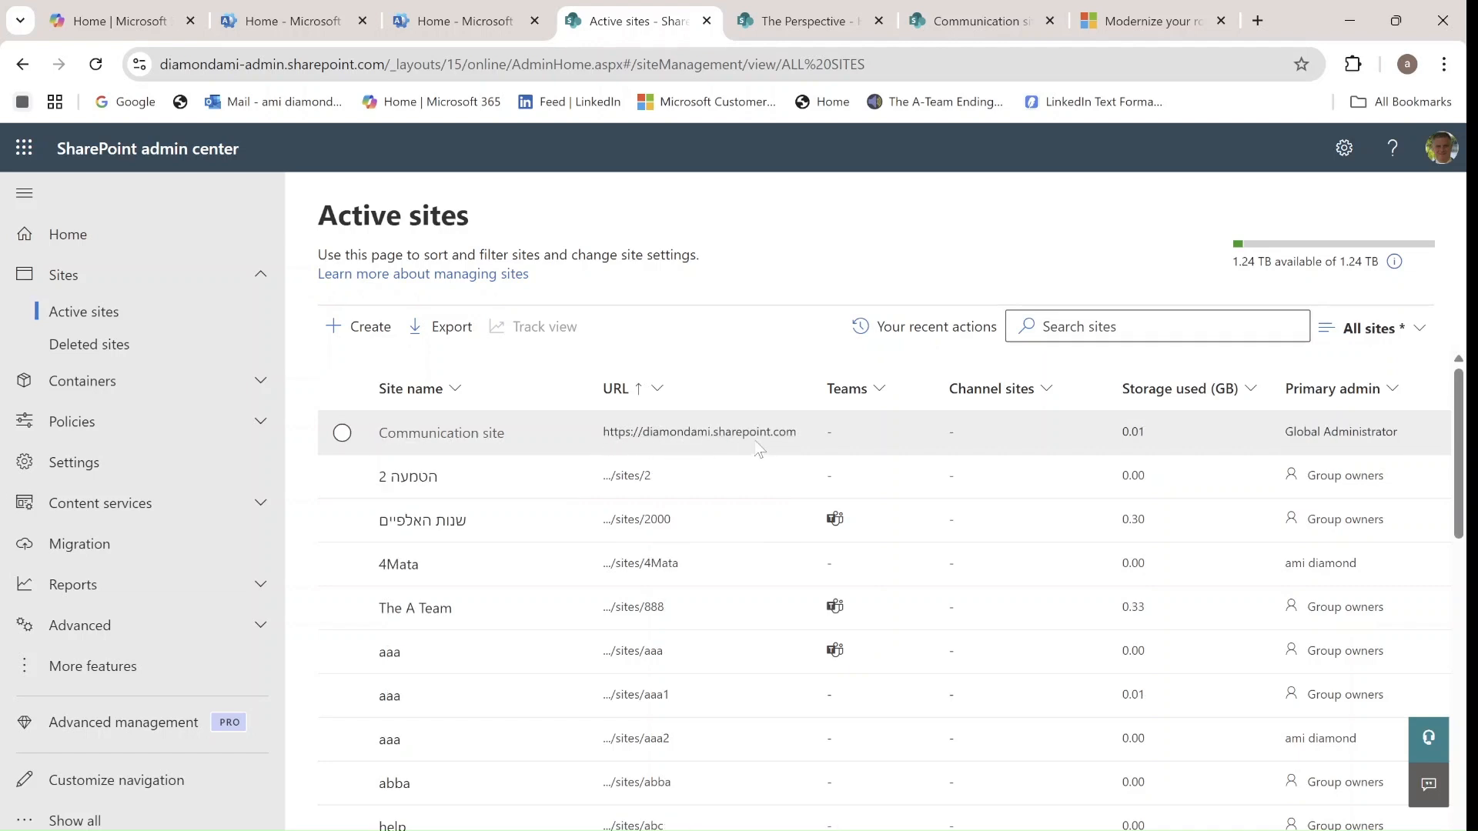
mouse_move(702, 448)
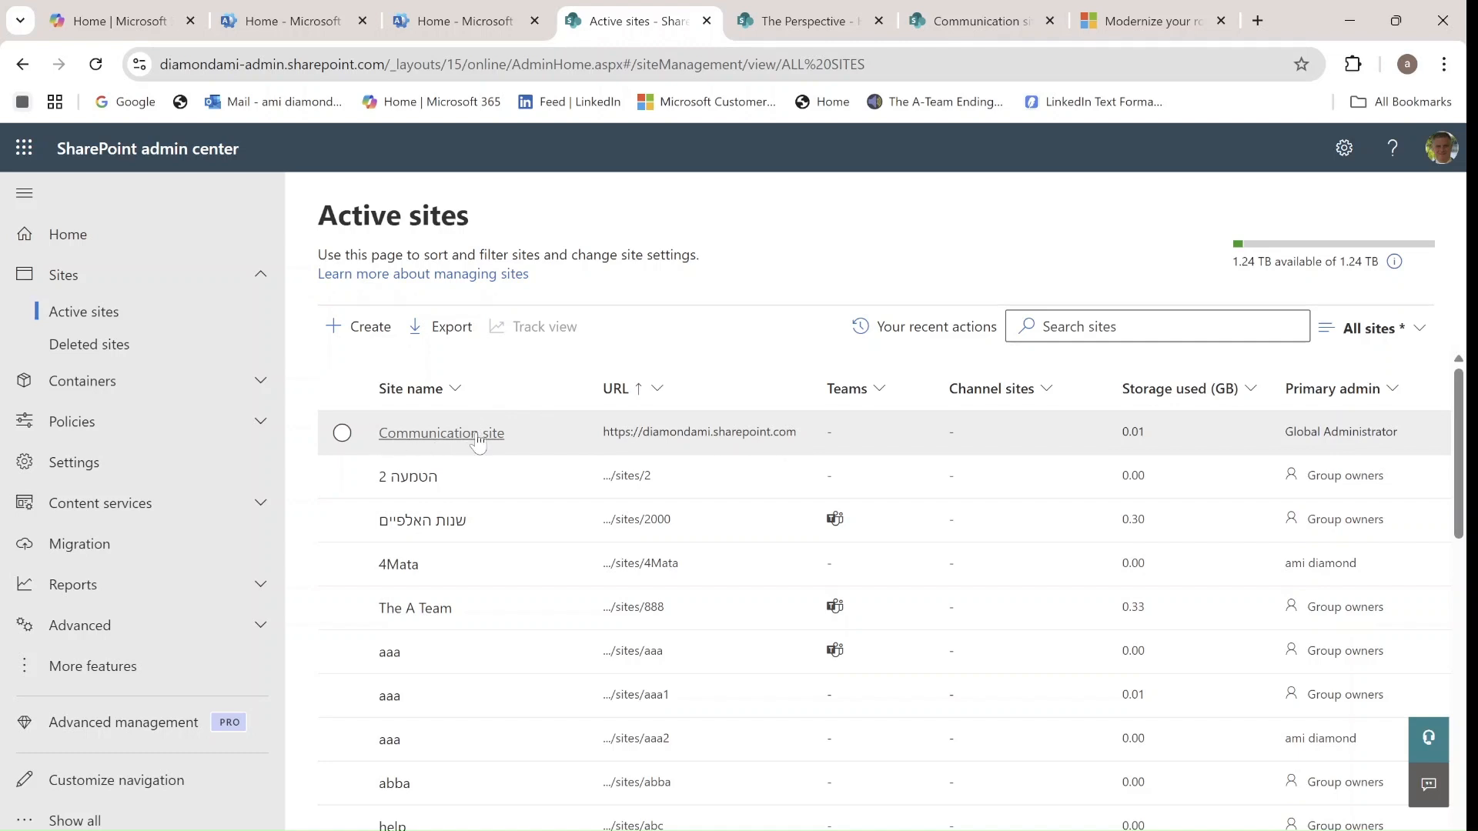
mouse_move(589, 459)
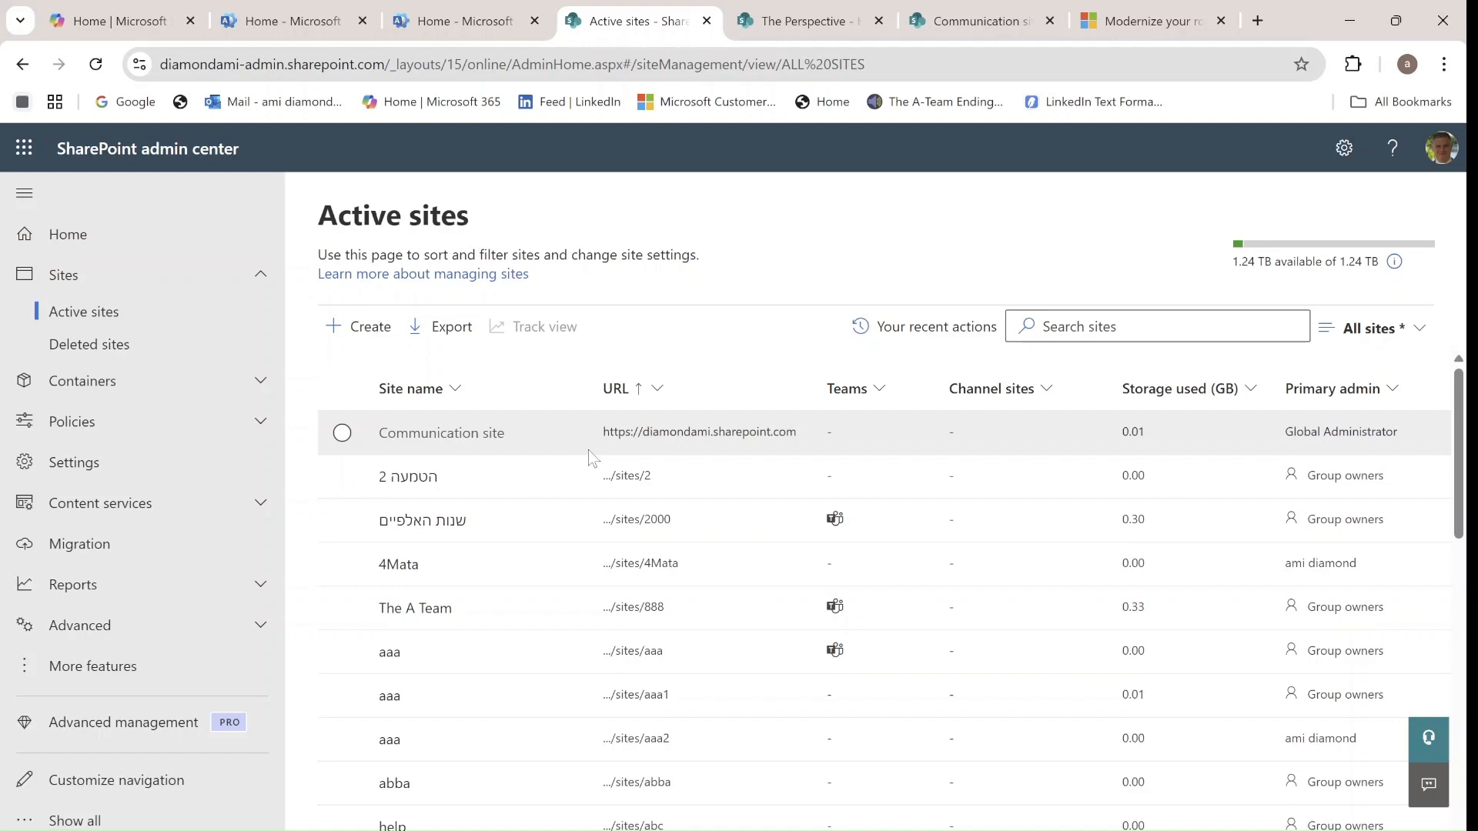
- Start Replace site on the selected root Communication site
left_click(342, 433)
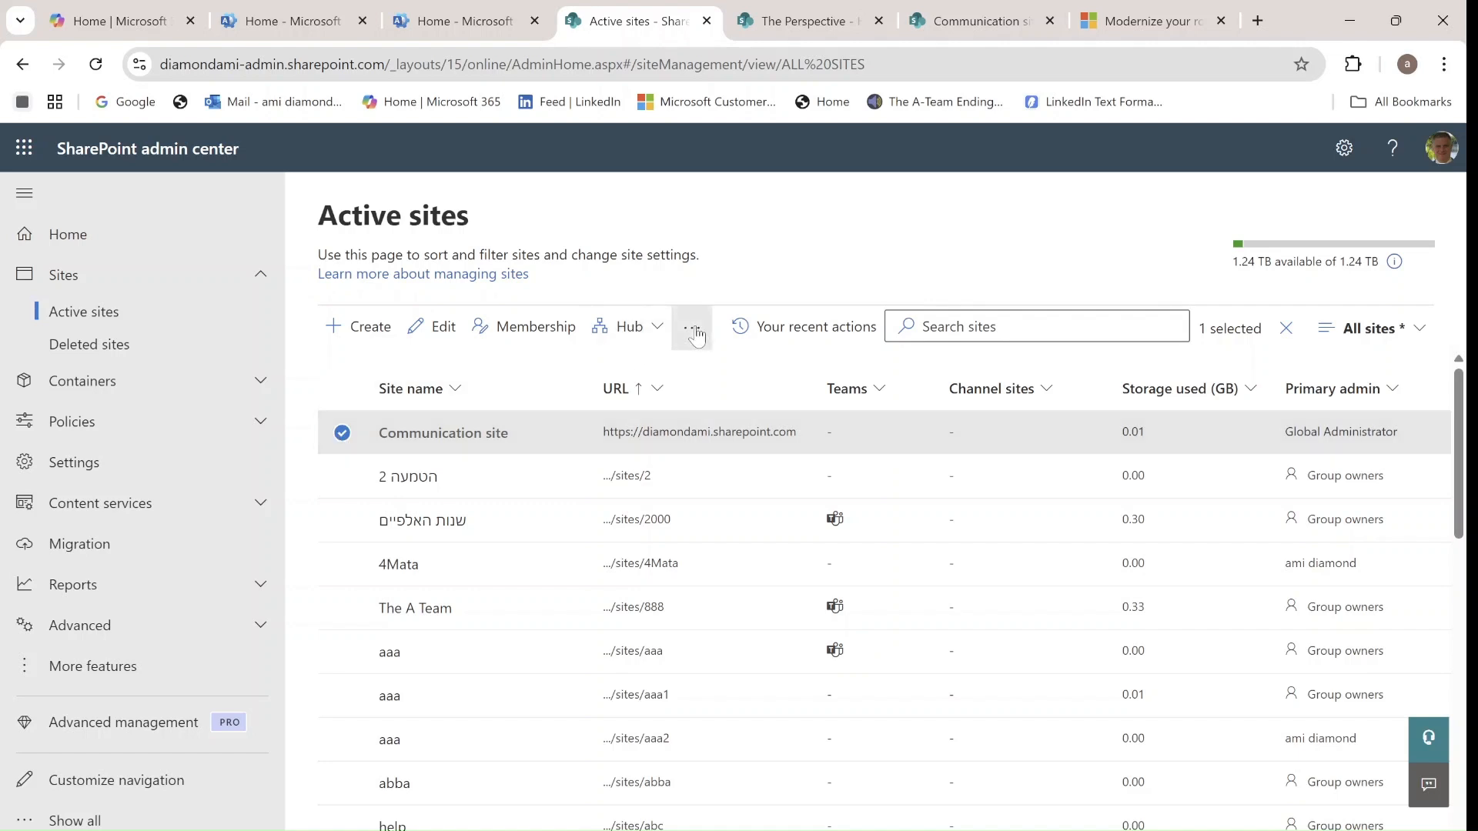
left_click(693, 327)
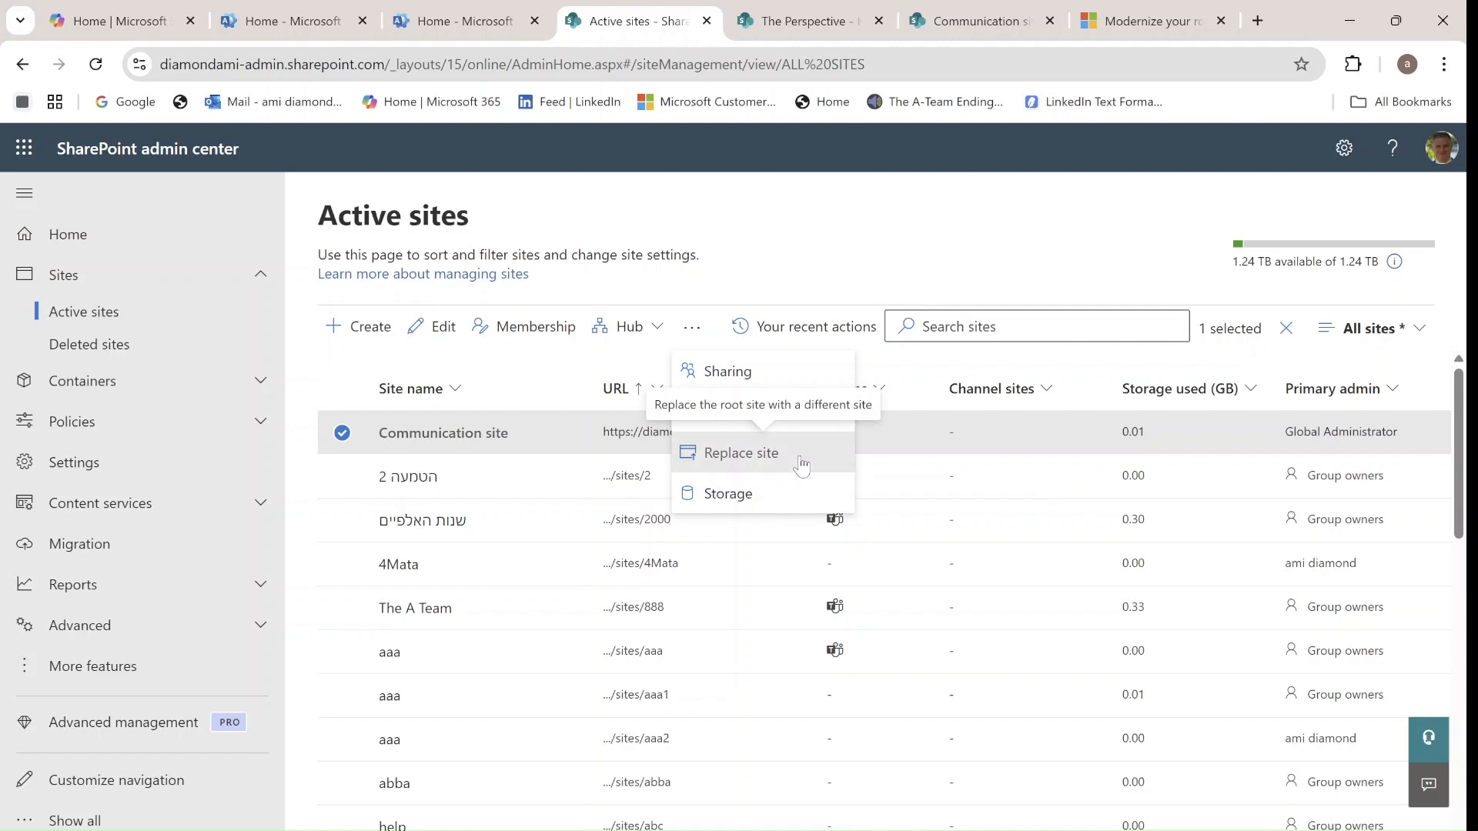
left_click(741, 452)
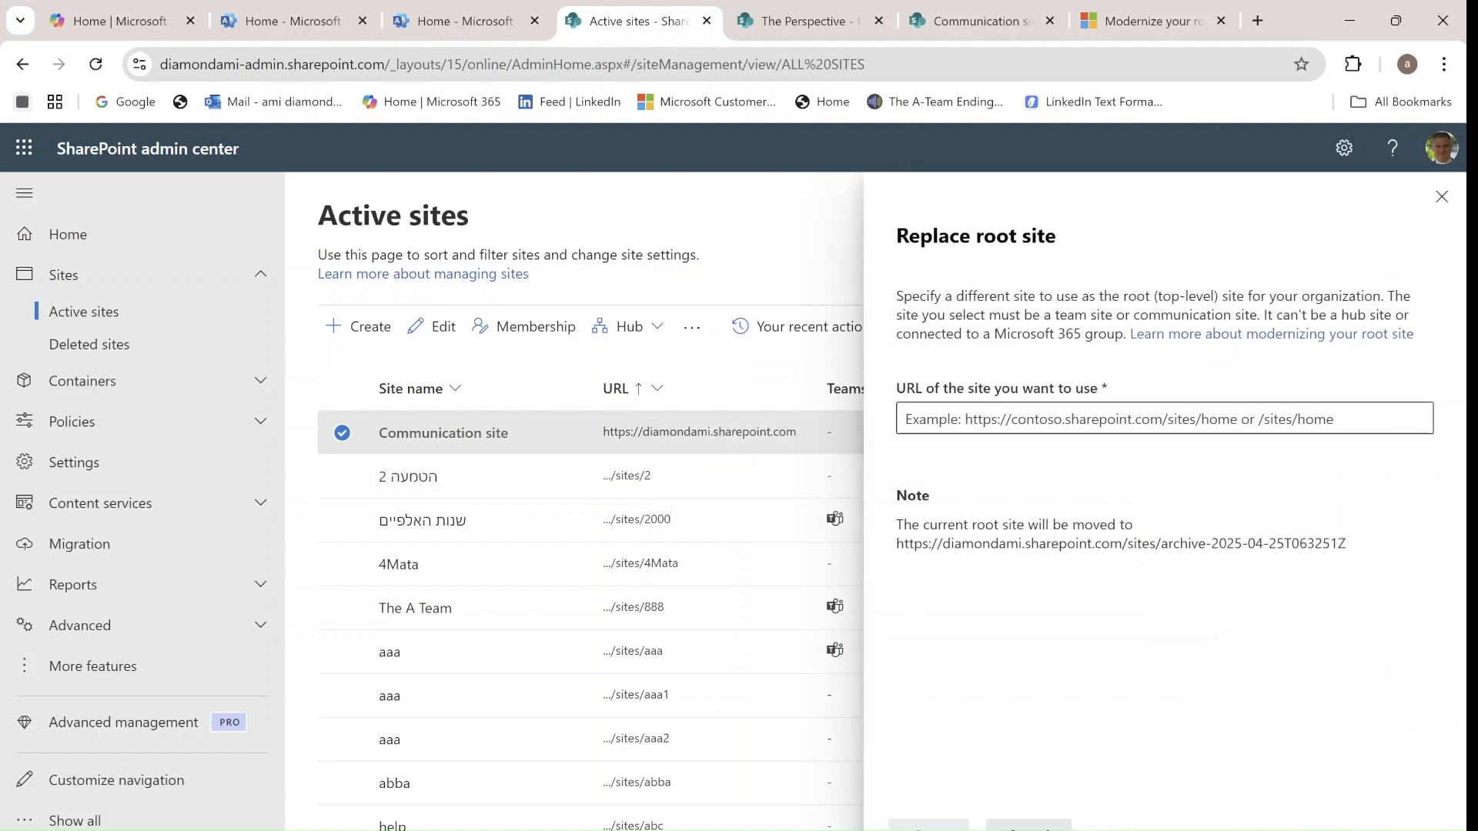
left_click(1164, 419)
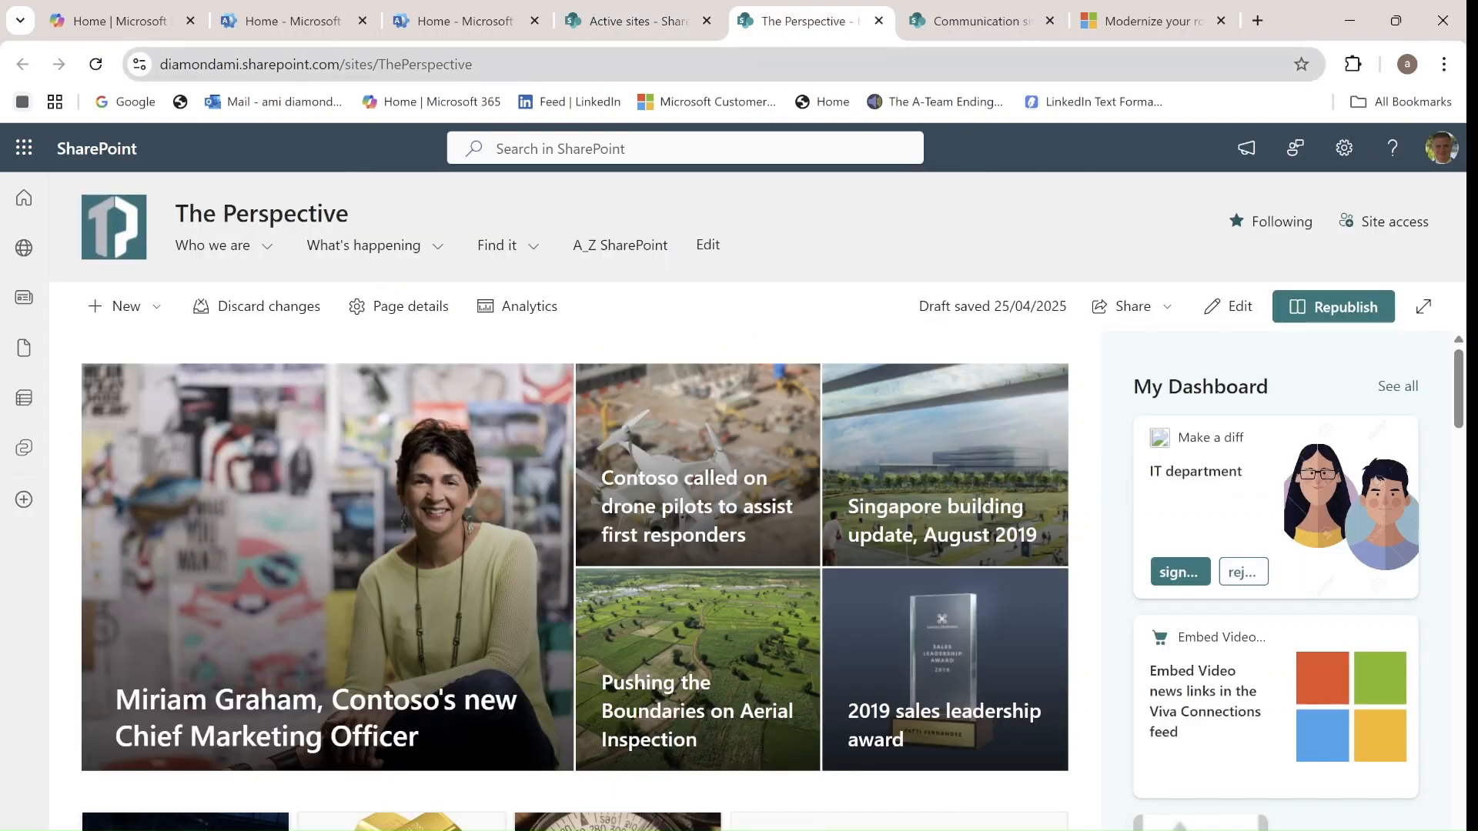
left_click(314, 64)
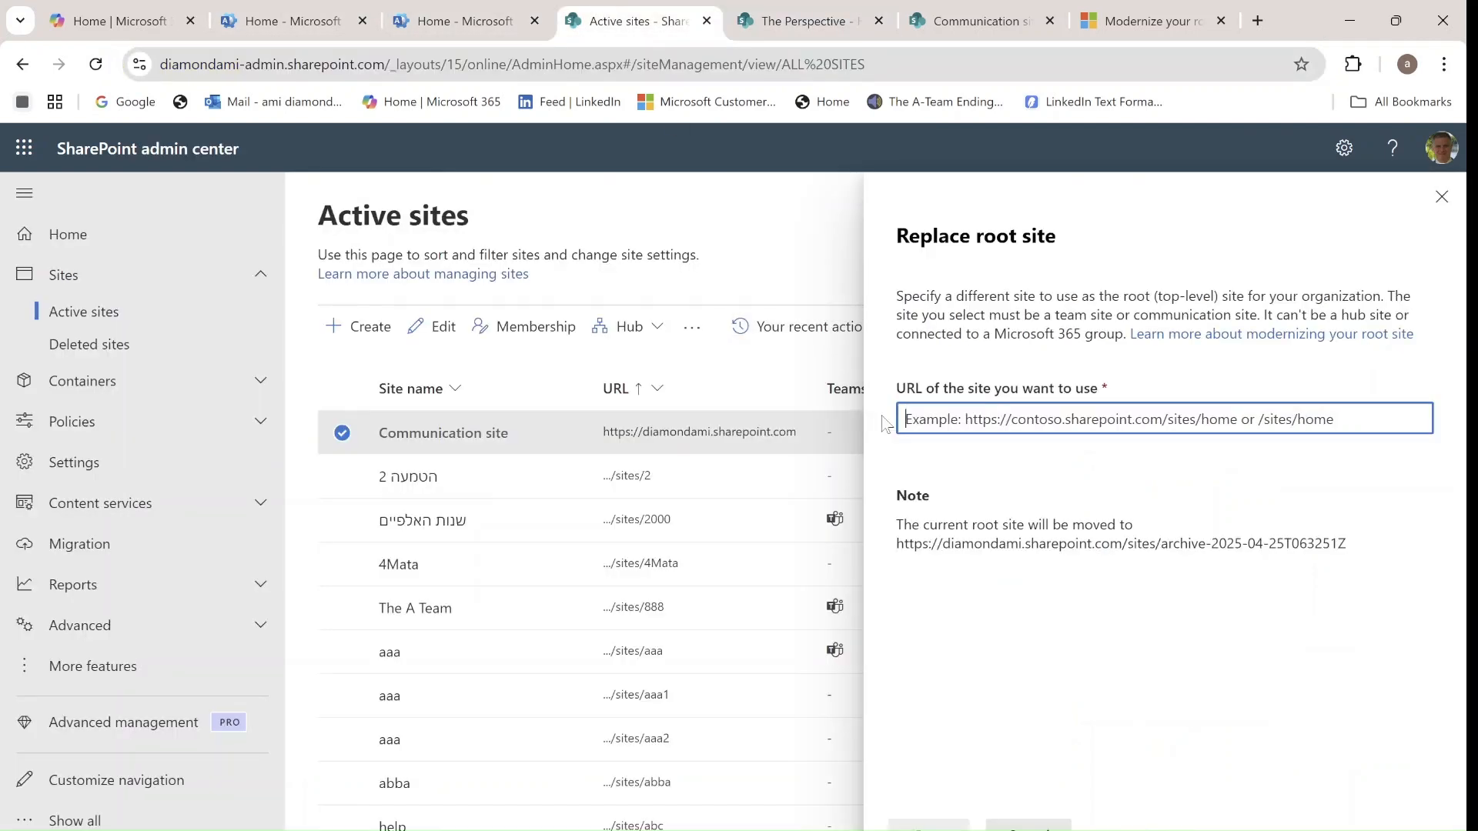
type("https://diamondami.sharepoint.com/sites/ThePerspective")
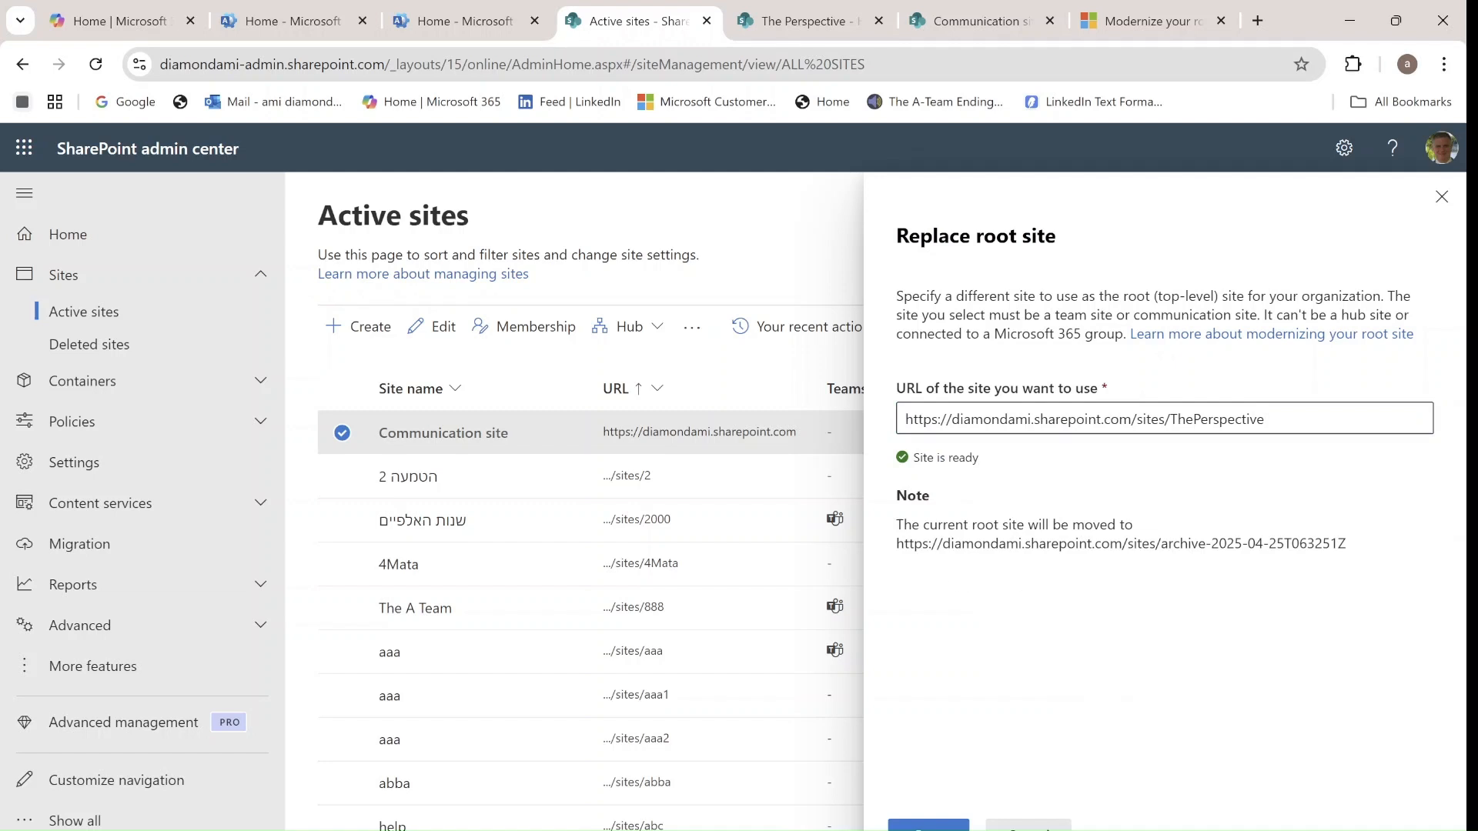
mouse_move(1097, 637)
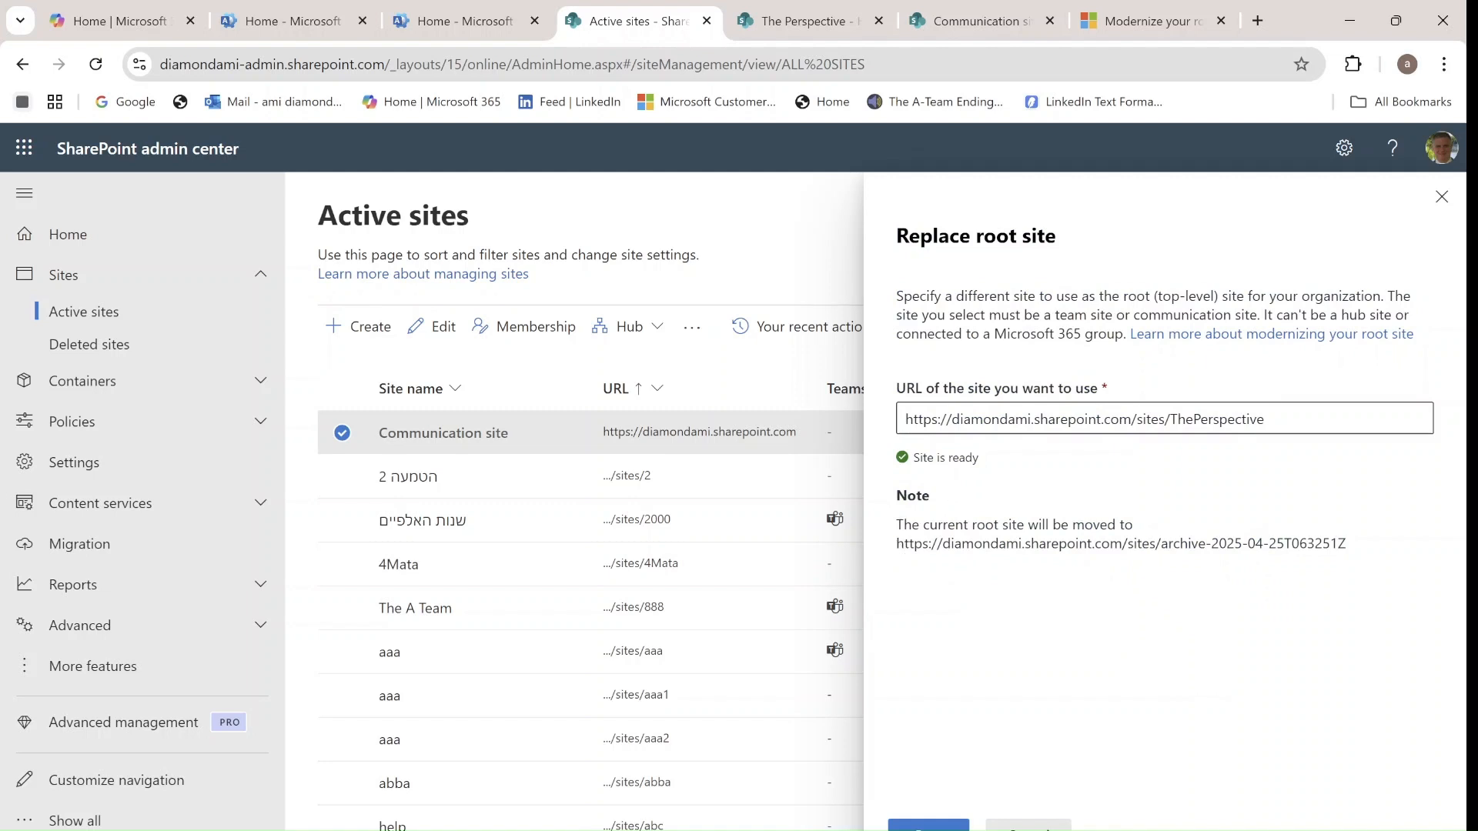
- Select the archive address noted for the old root site in the Replace root site panel
left_click_drag(896, 543, 1349, 543)
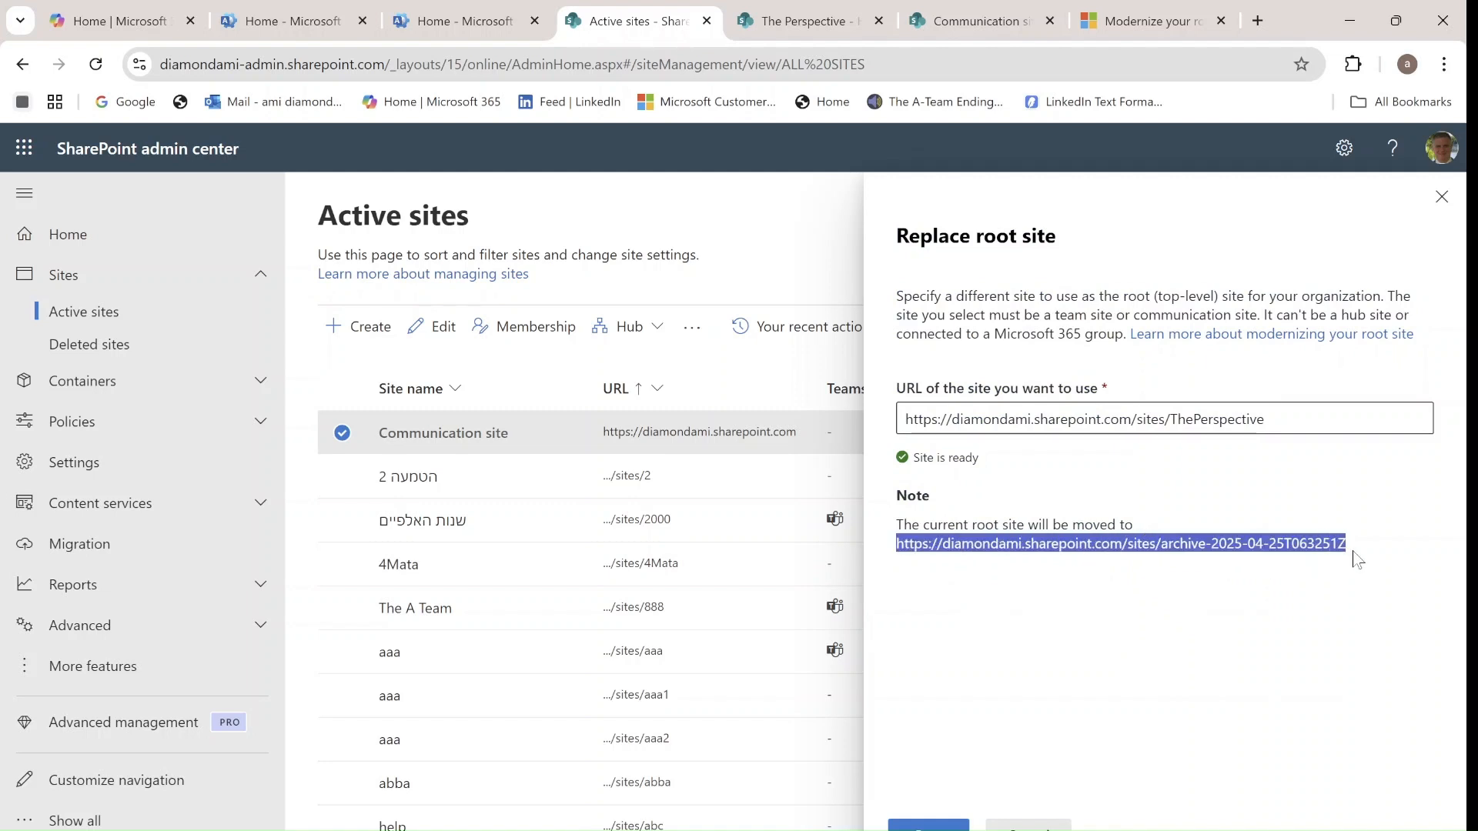
mouse_move(1116, 612)
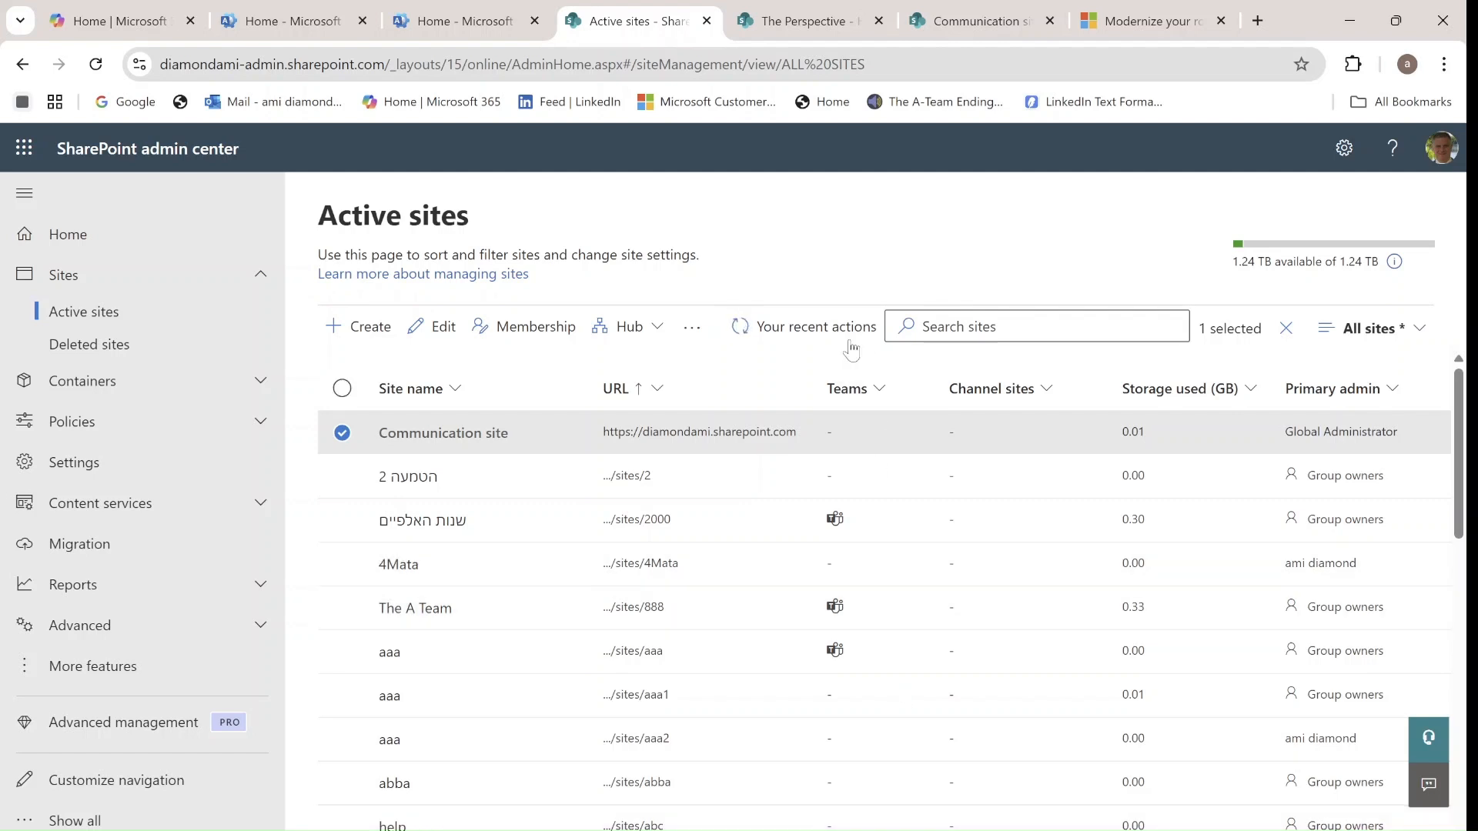
- Check the recent actions log showing the root site replacement in progress, then dismiss it
left_click(813, 326)
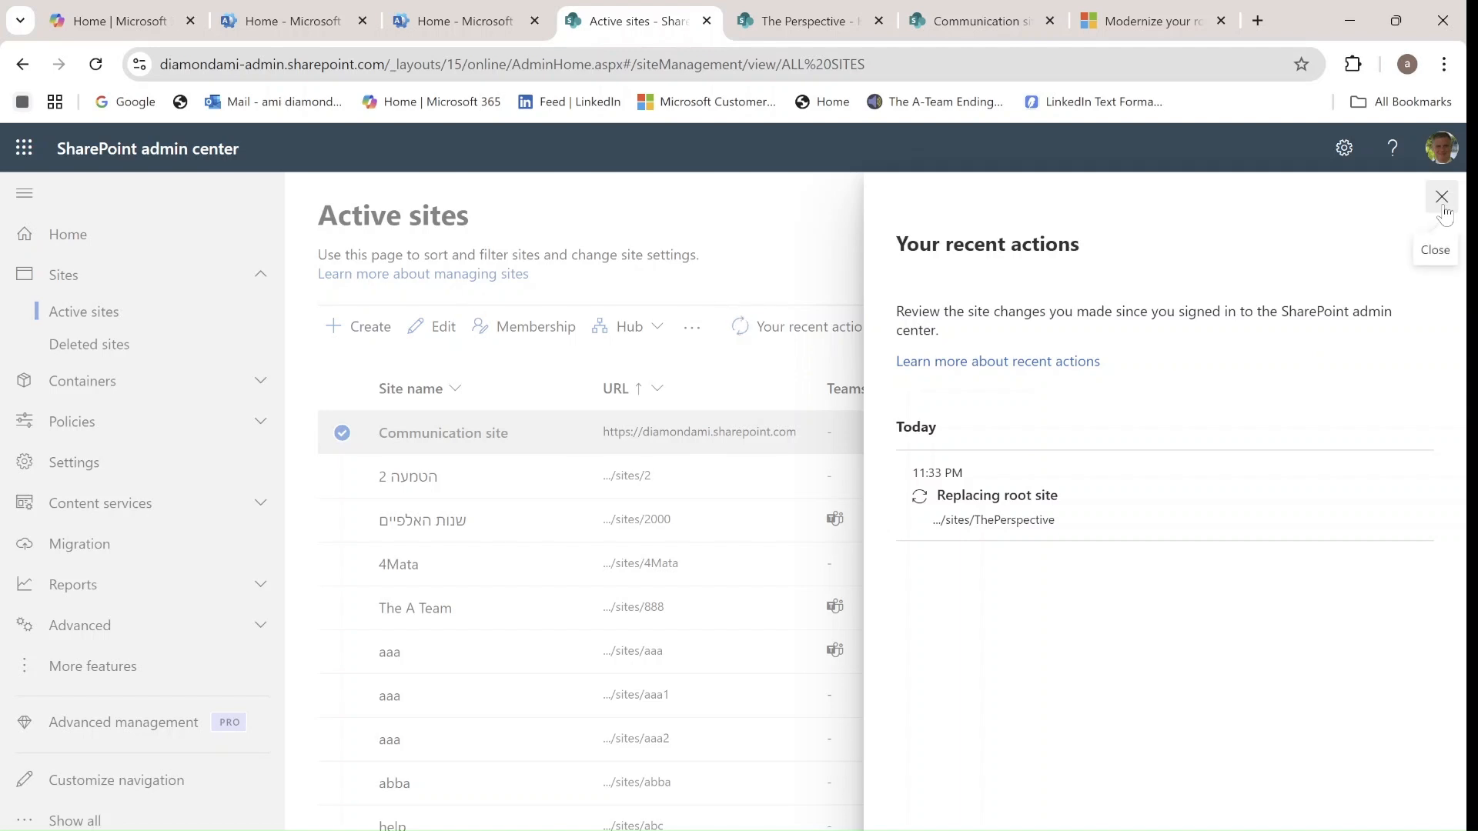
left_click(1441, 197)
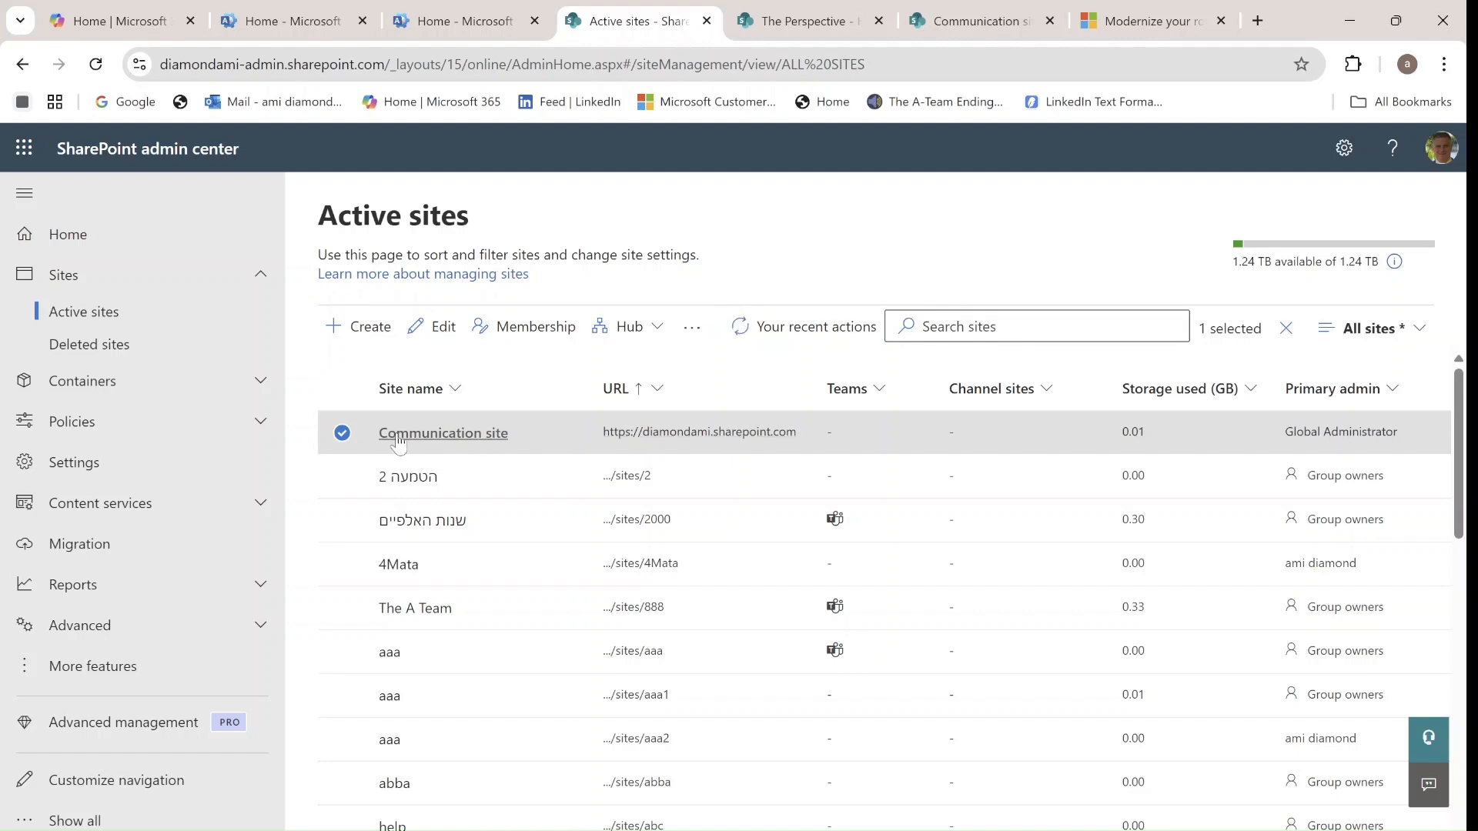
mouse_move(442, 445)
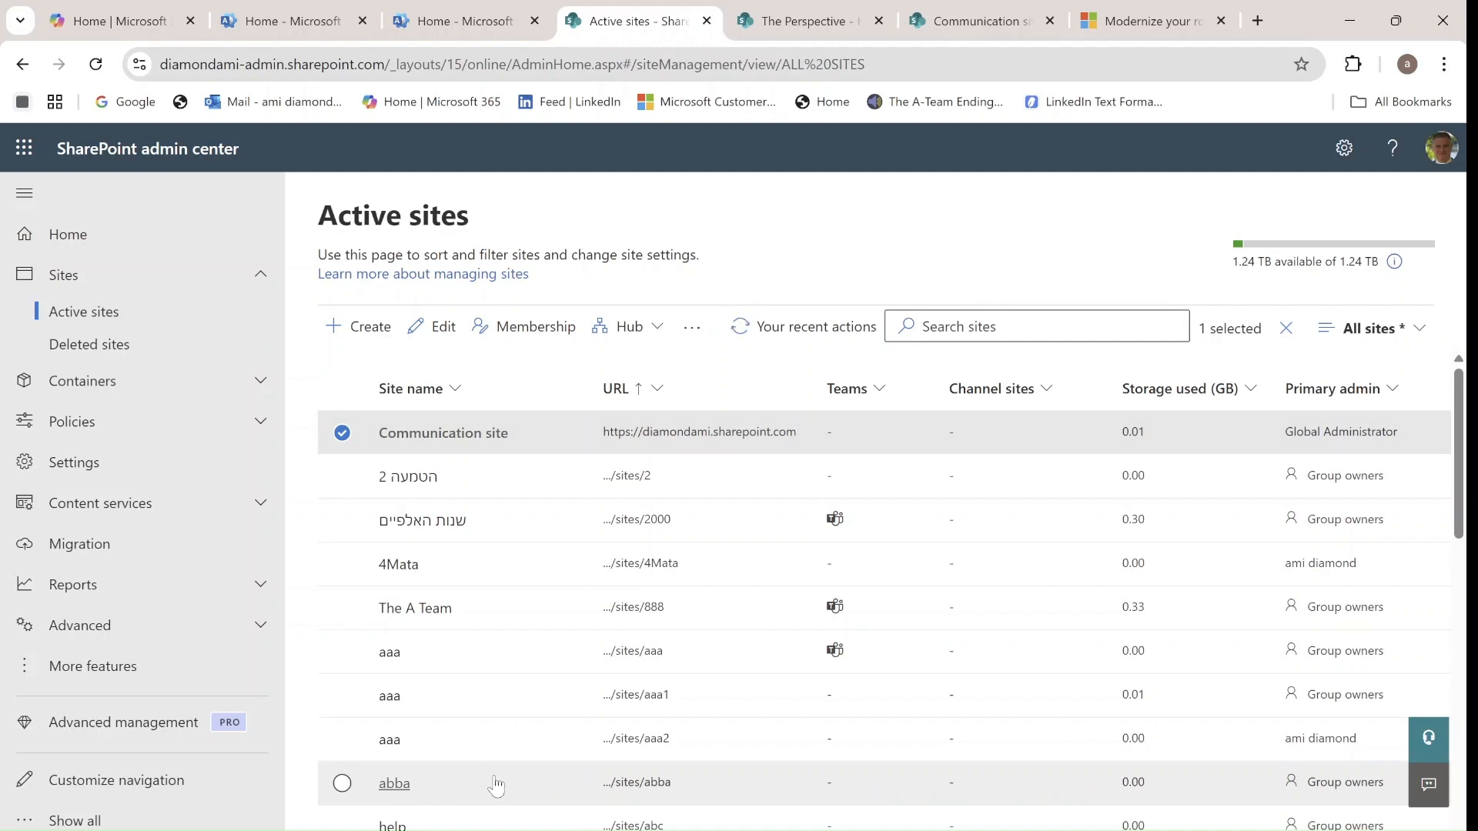
mouse_move(734, 614)
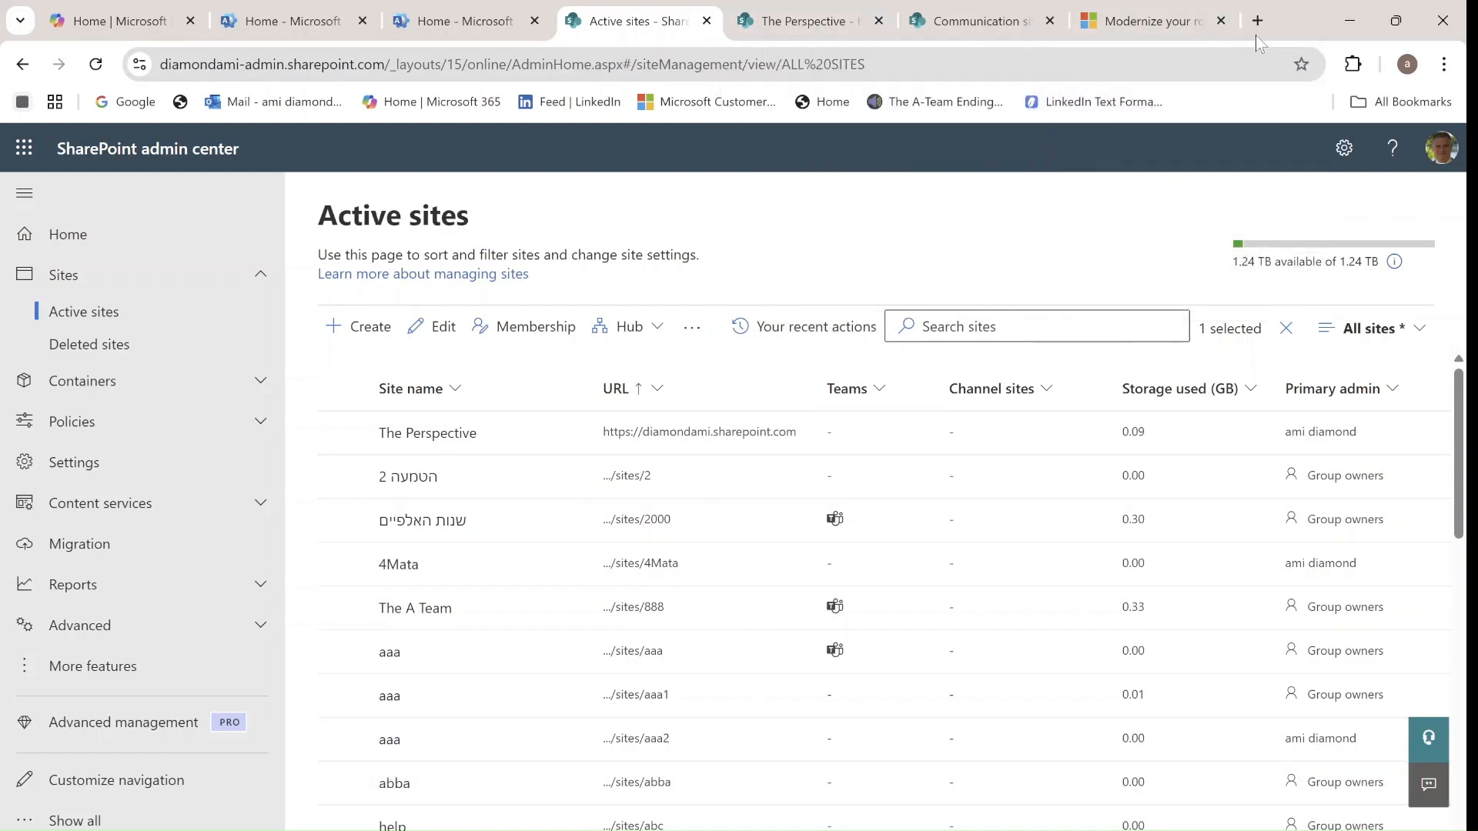
- Visit the archived site at /sites/archive-2025-04-25T063251Z, then return to The Perspective
left_click(1256, 20)
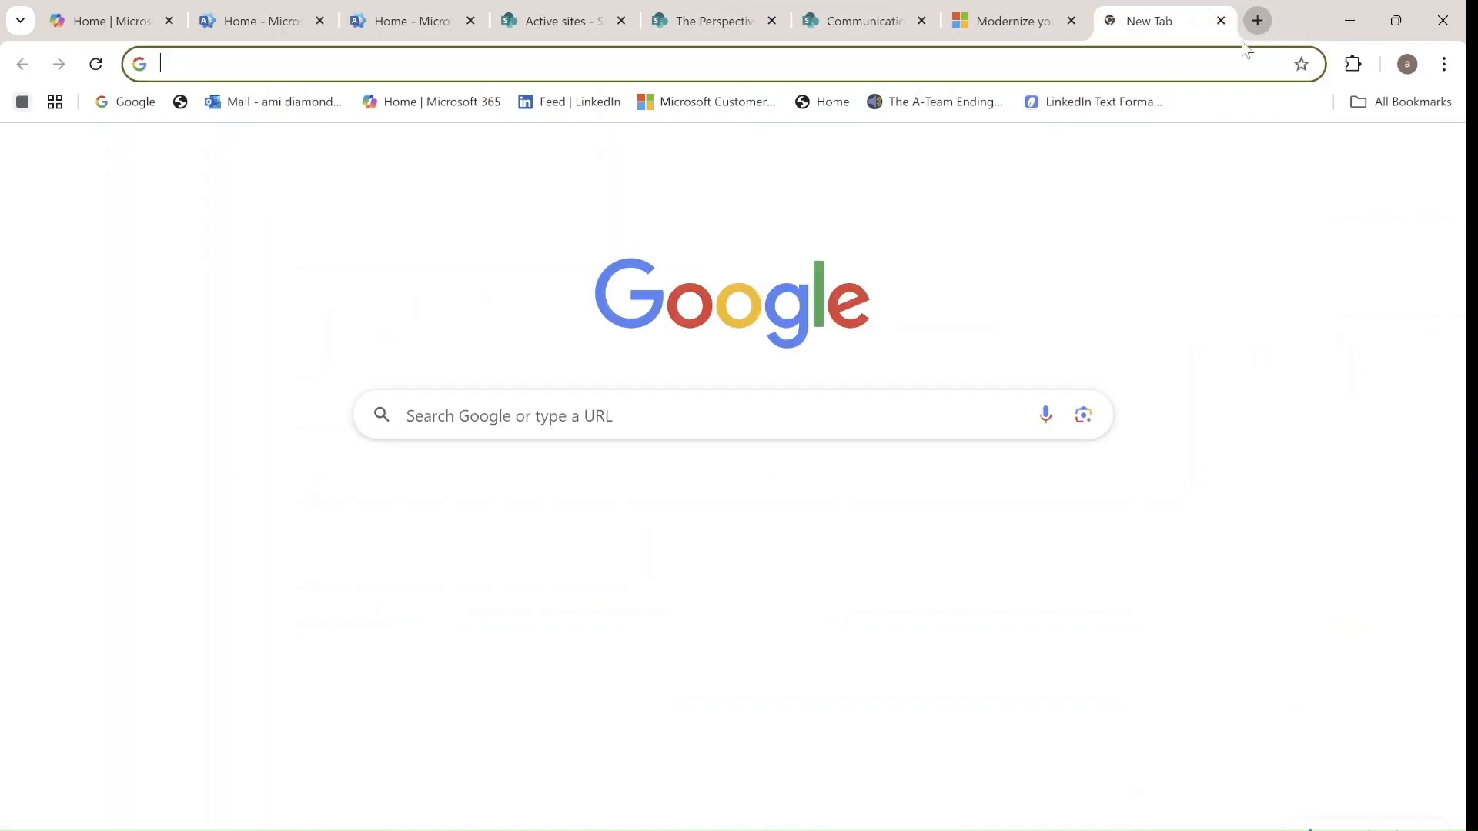
type("https://diamondami.sharepoint.com/sites/archive-2025-04-25T063251Z")
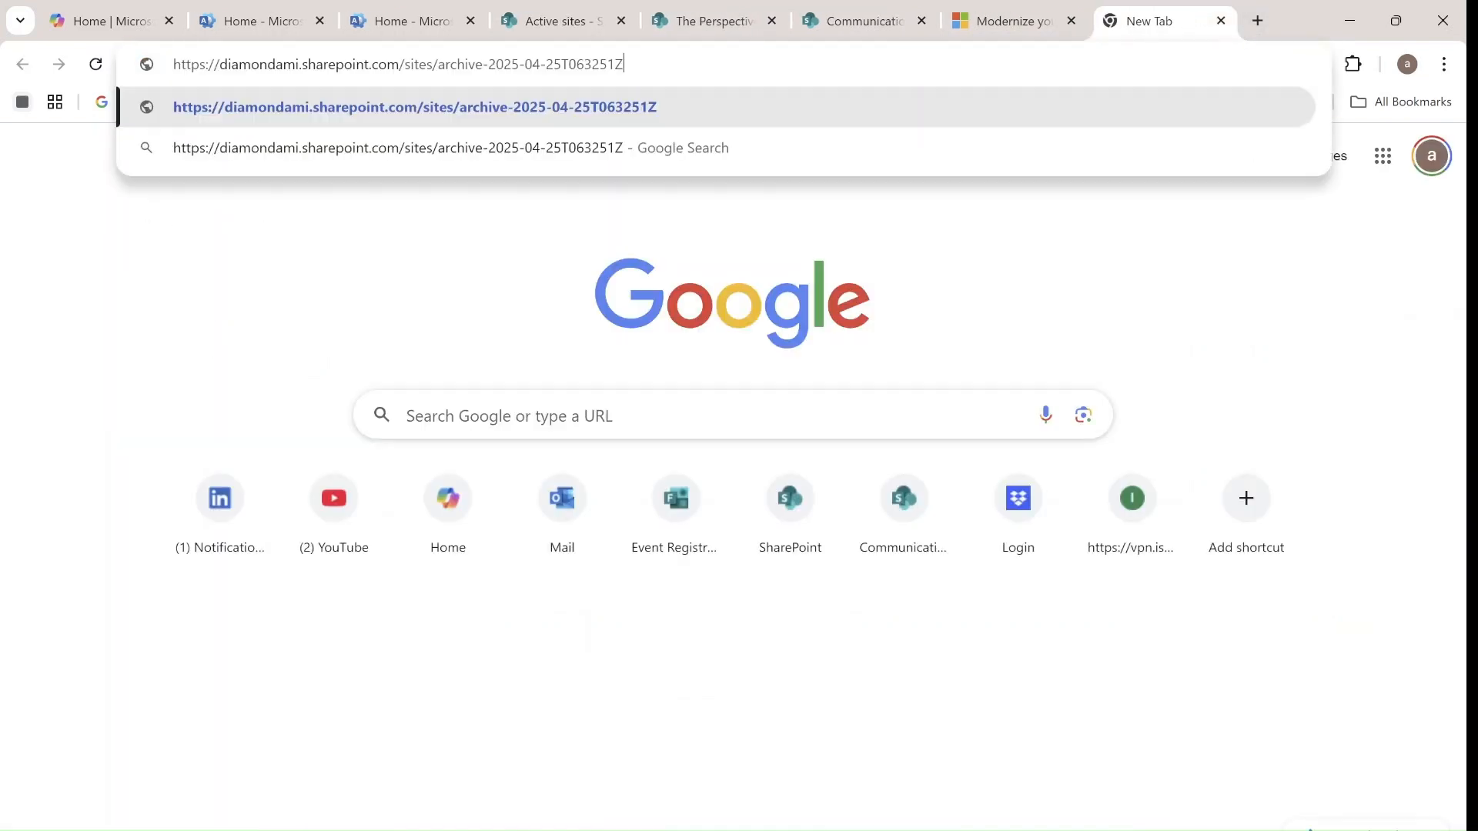
key("Enter")
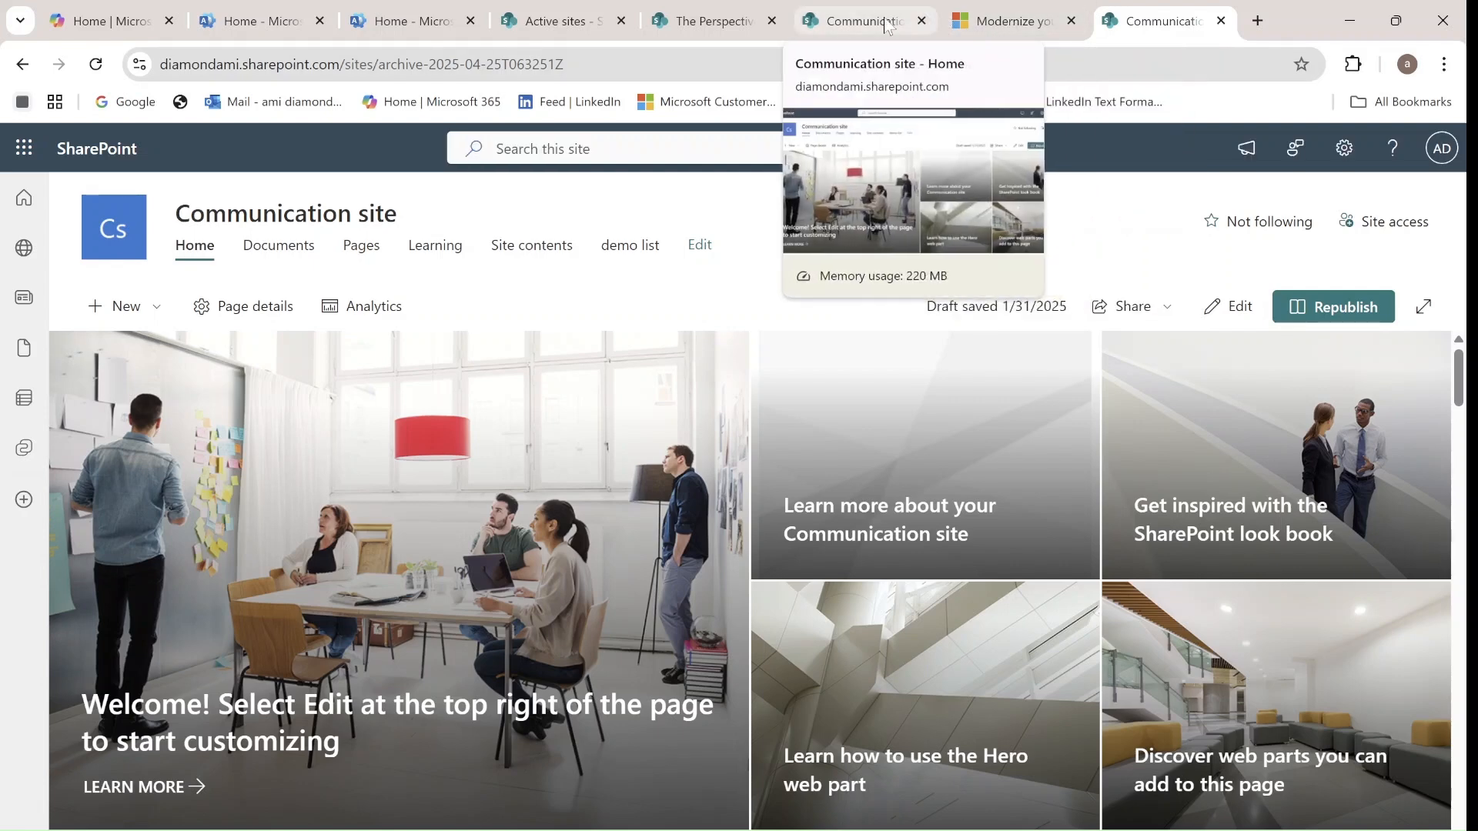
mouse_move(876, 32)
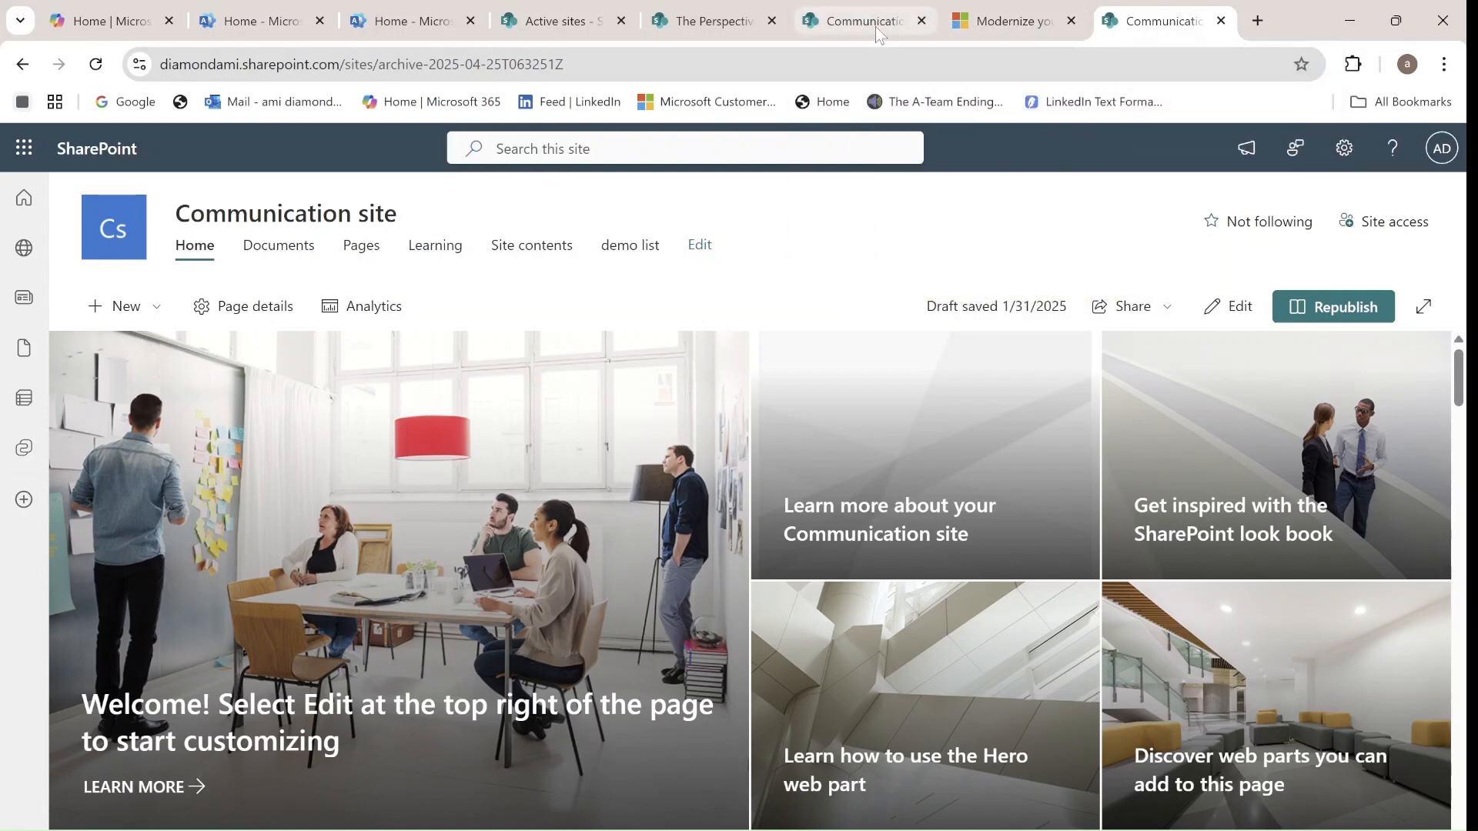
left_click(708, 20)
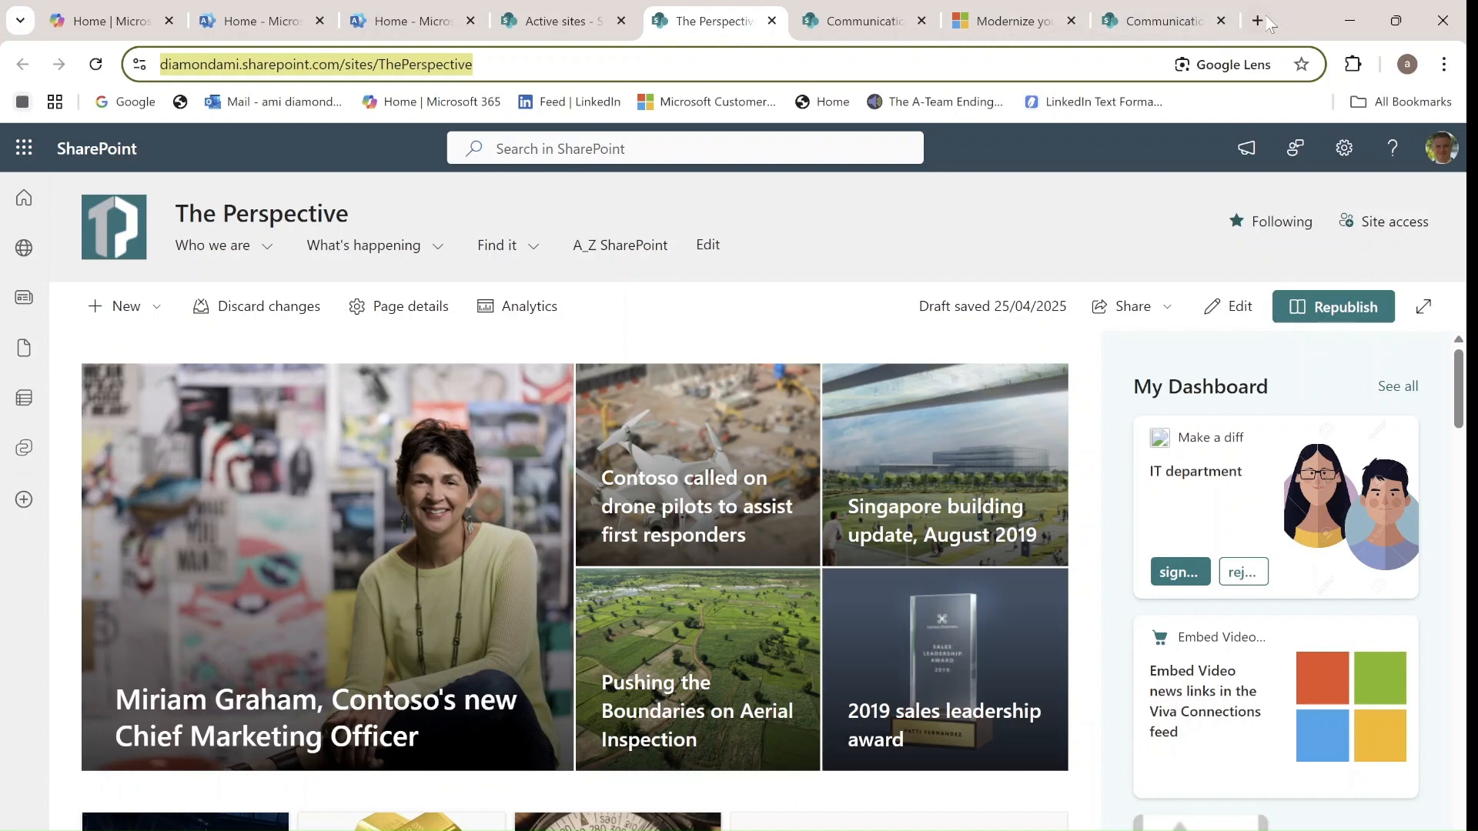
- Visit /sites/ThePerspective to confirm it redirects to the diamondami.sharepoint.com root address
left_click(1258, 20)
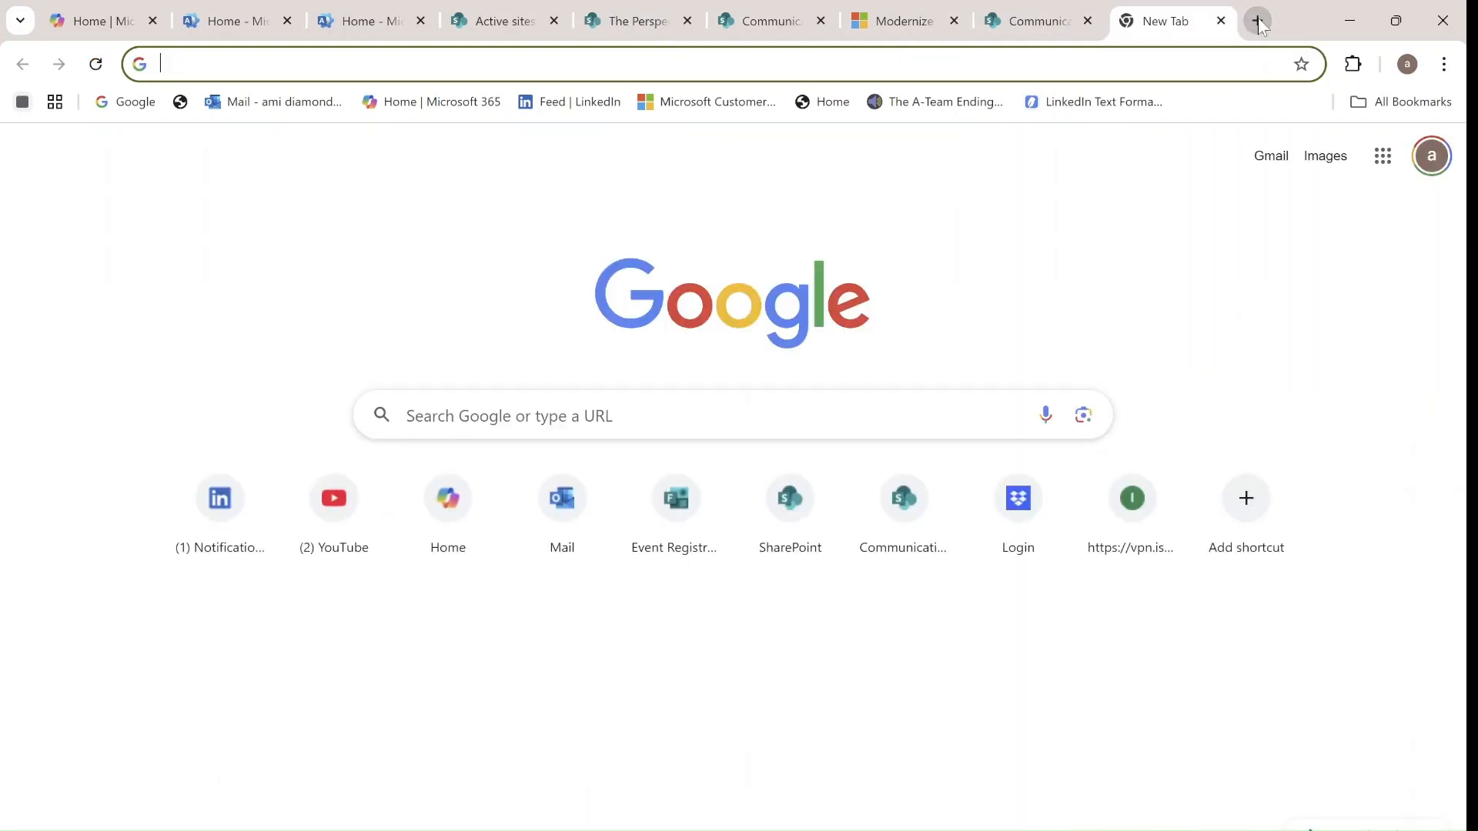
type("https://diamondami.sharepoint.com/sites/ThePerspective")
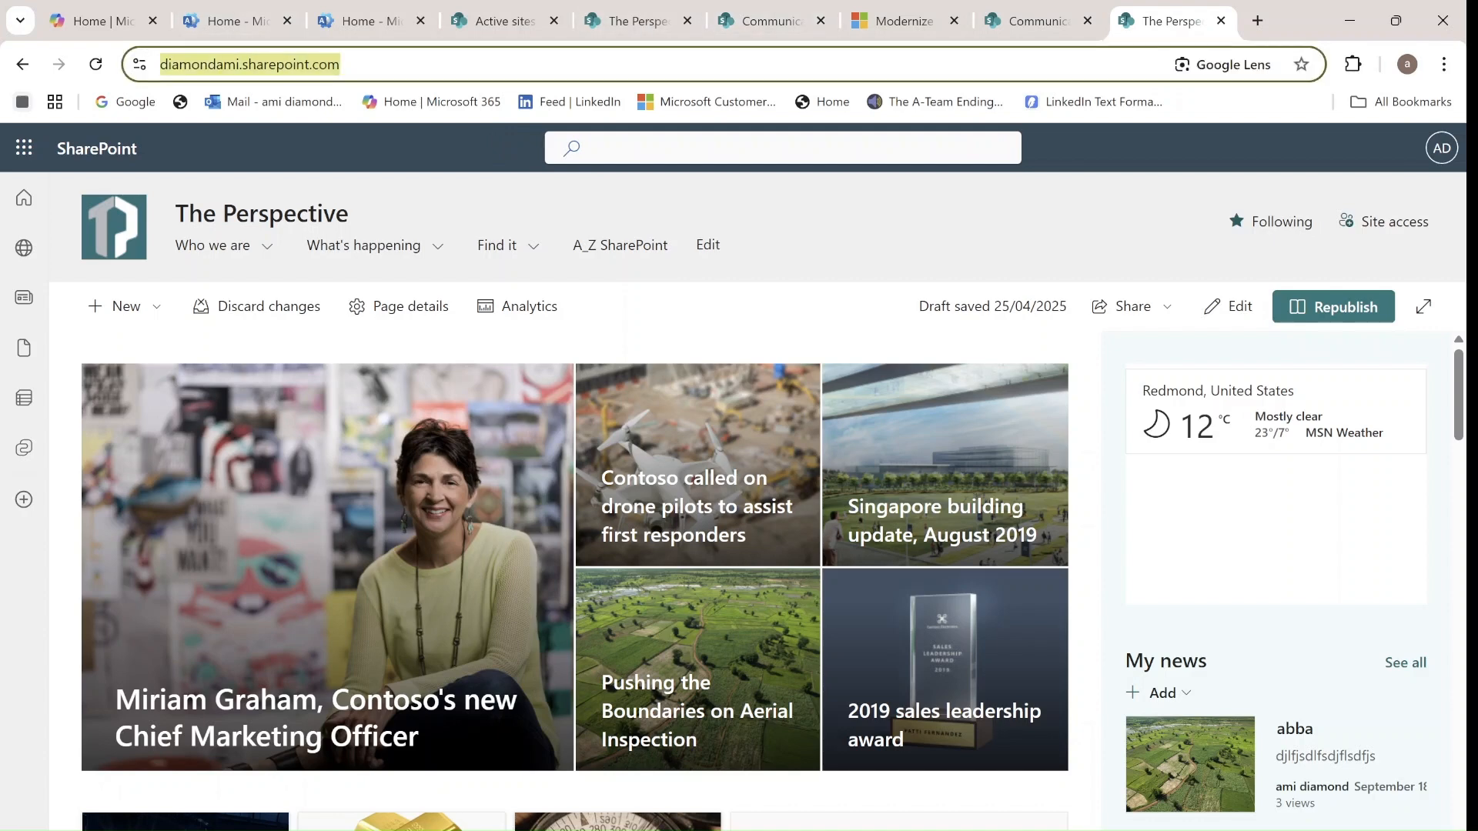
mouse_move(1258, 20)
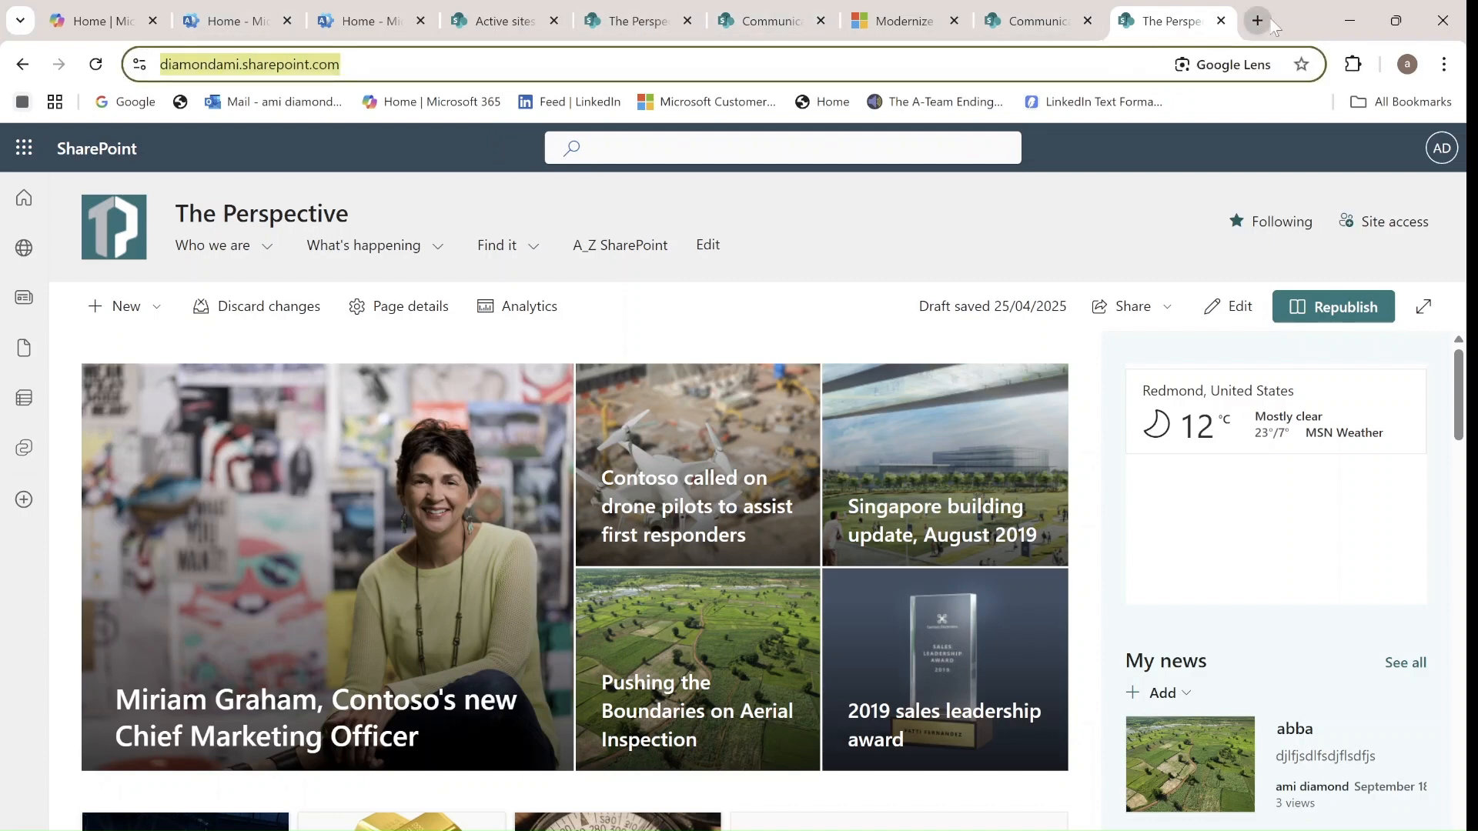
left_click(1257, 20)
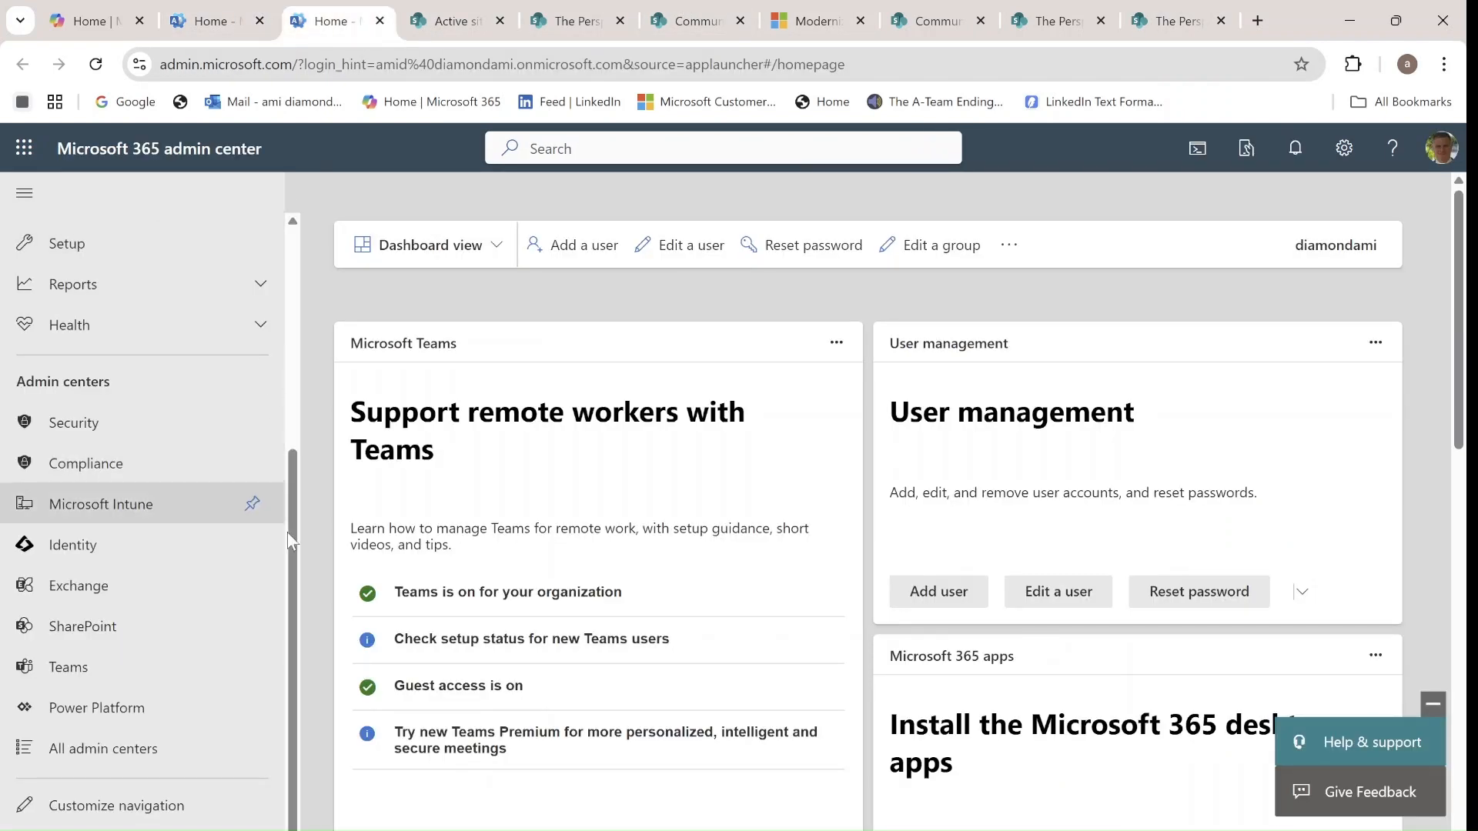
mouse_move(135, 629)
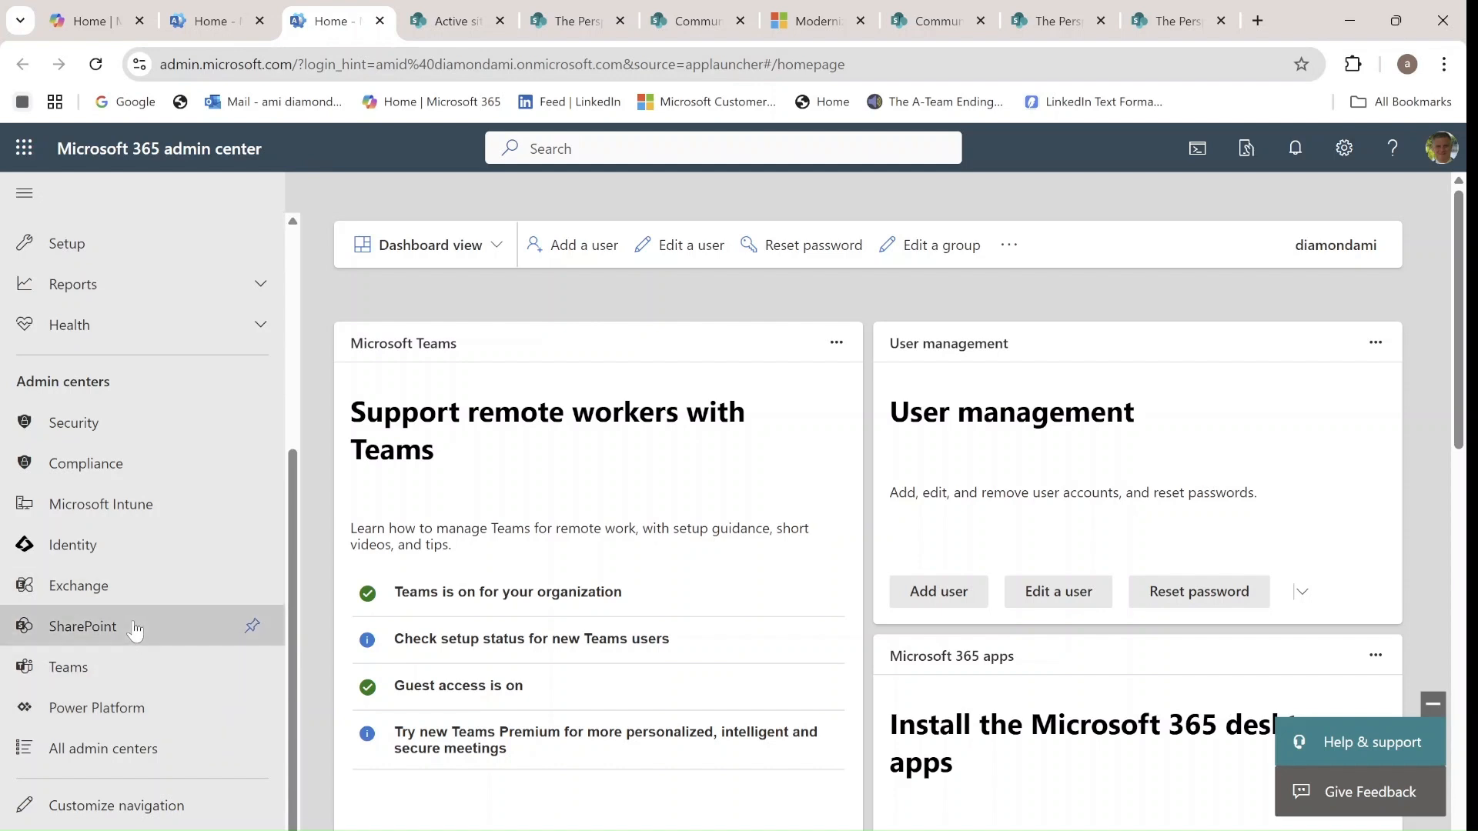
- Launch the SharePoint admin center from the Admin centers navigation
left_click(82, 626)
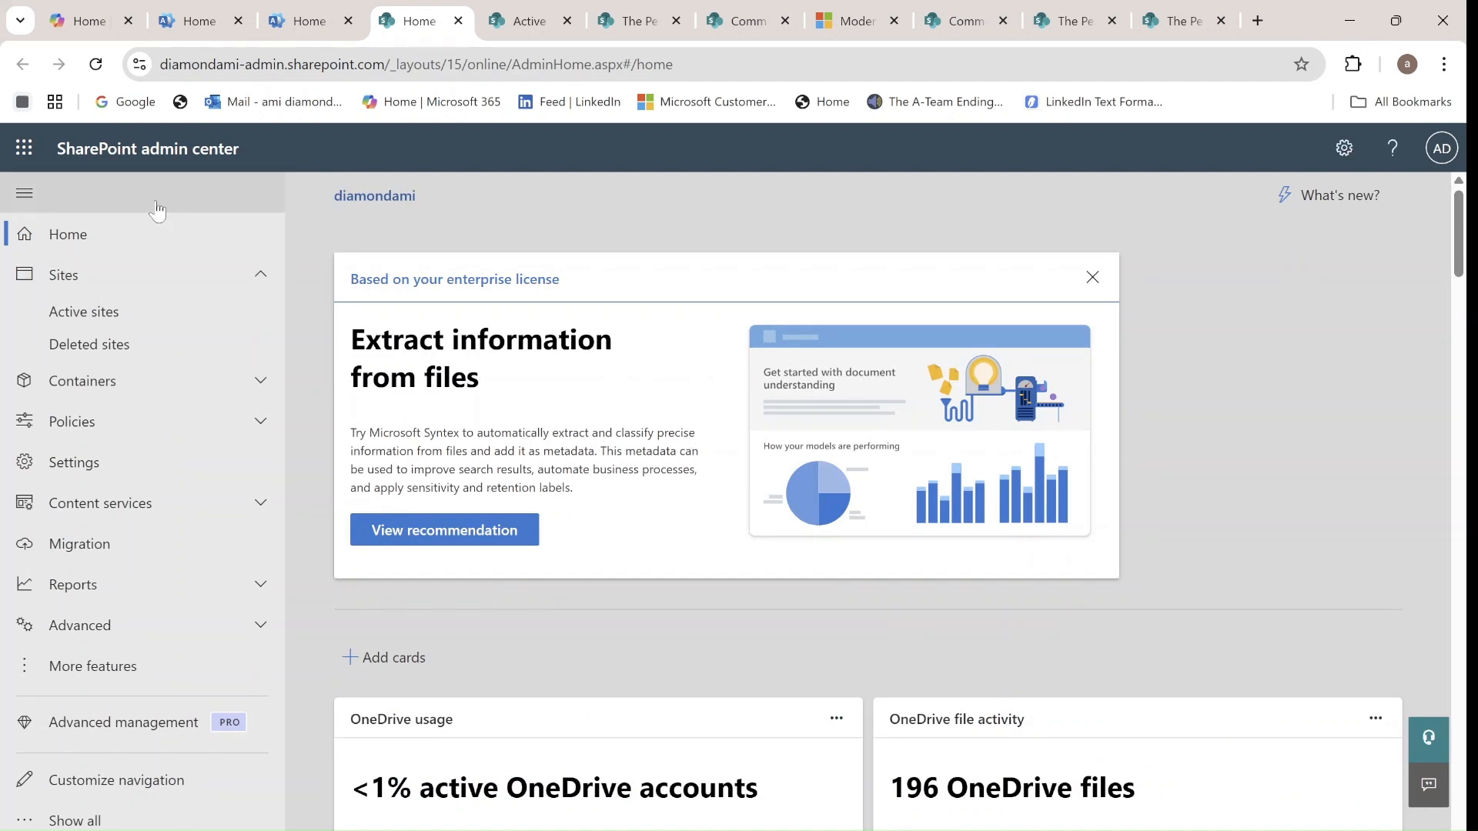
- Sort Active sites by URL and locate the archived Communication site with its Hub and Template columns
left_click(83, 312)
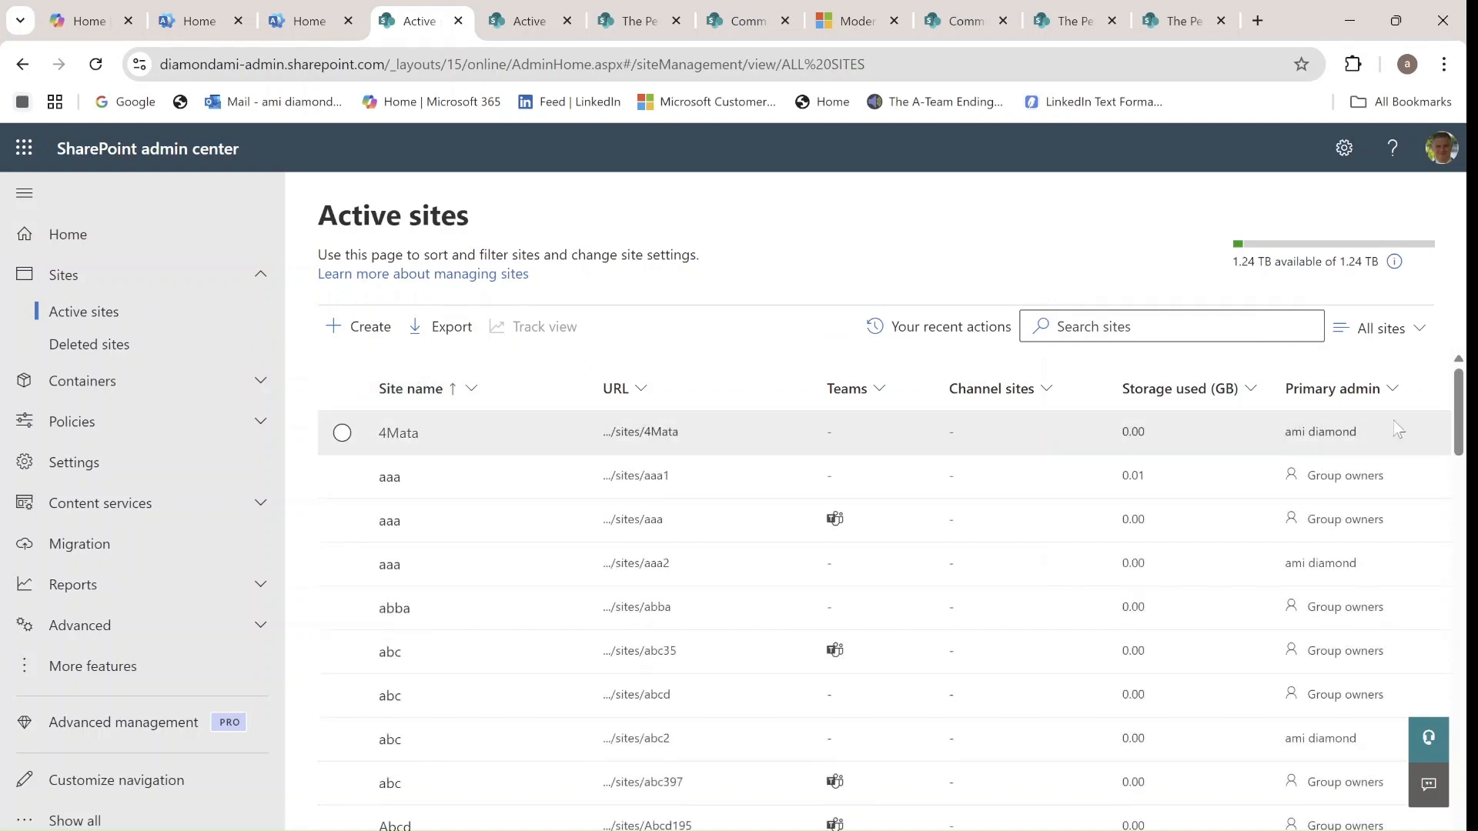
scroll("down", 3)
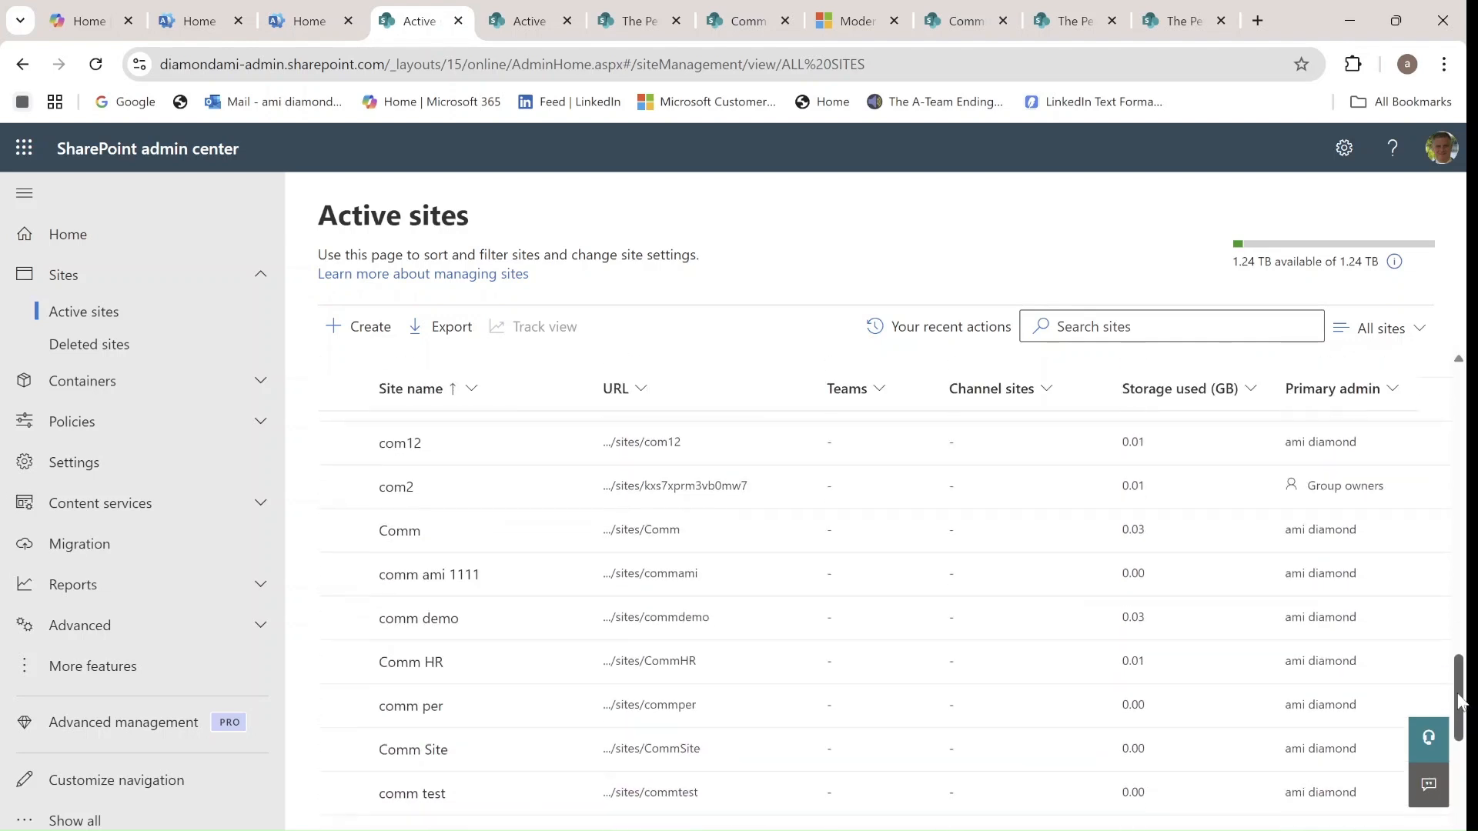
left_click(641, 388)
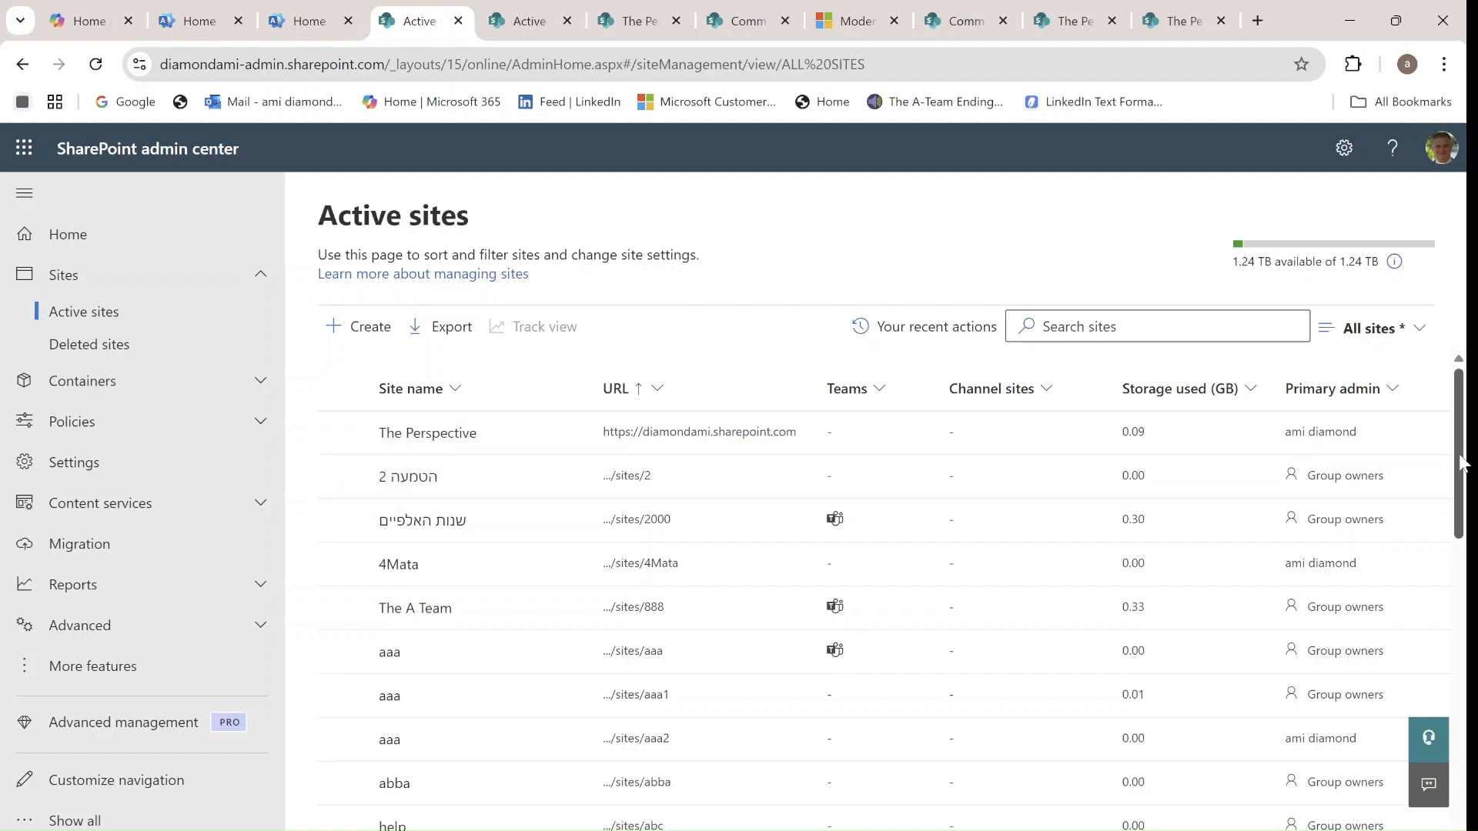
scroll("down", 3)
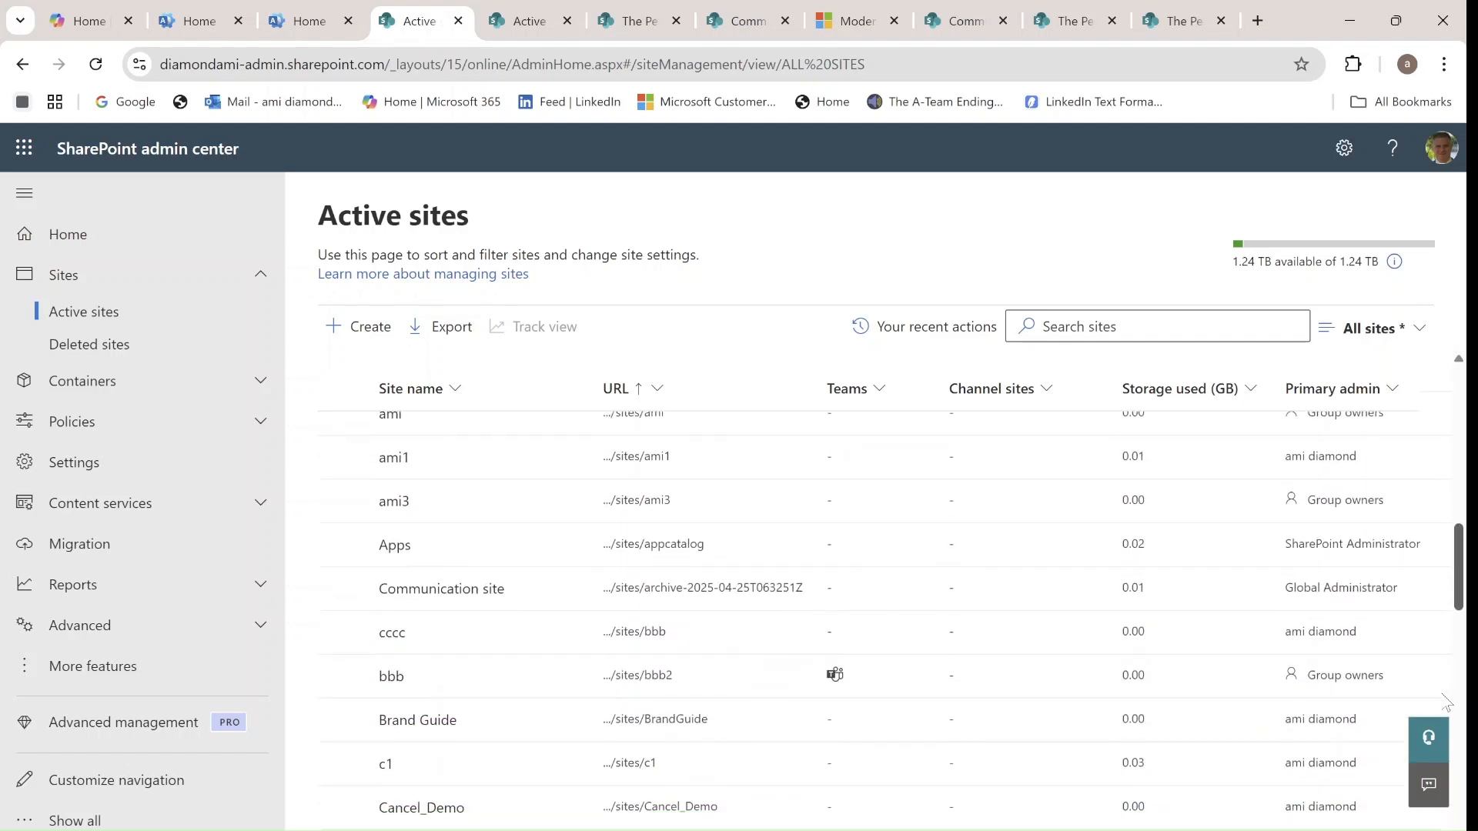
scroll("down", 3)
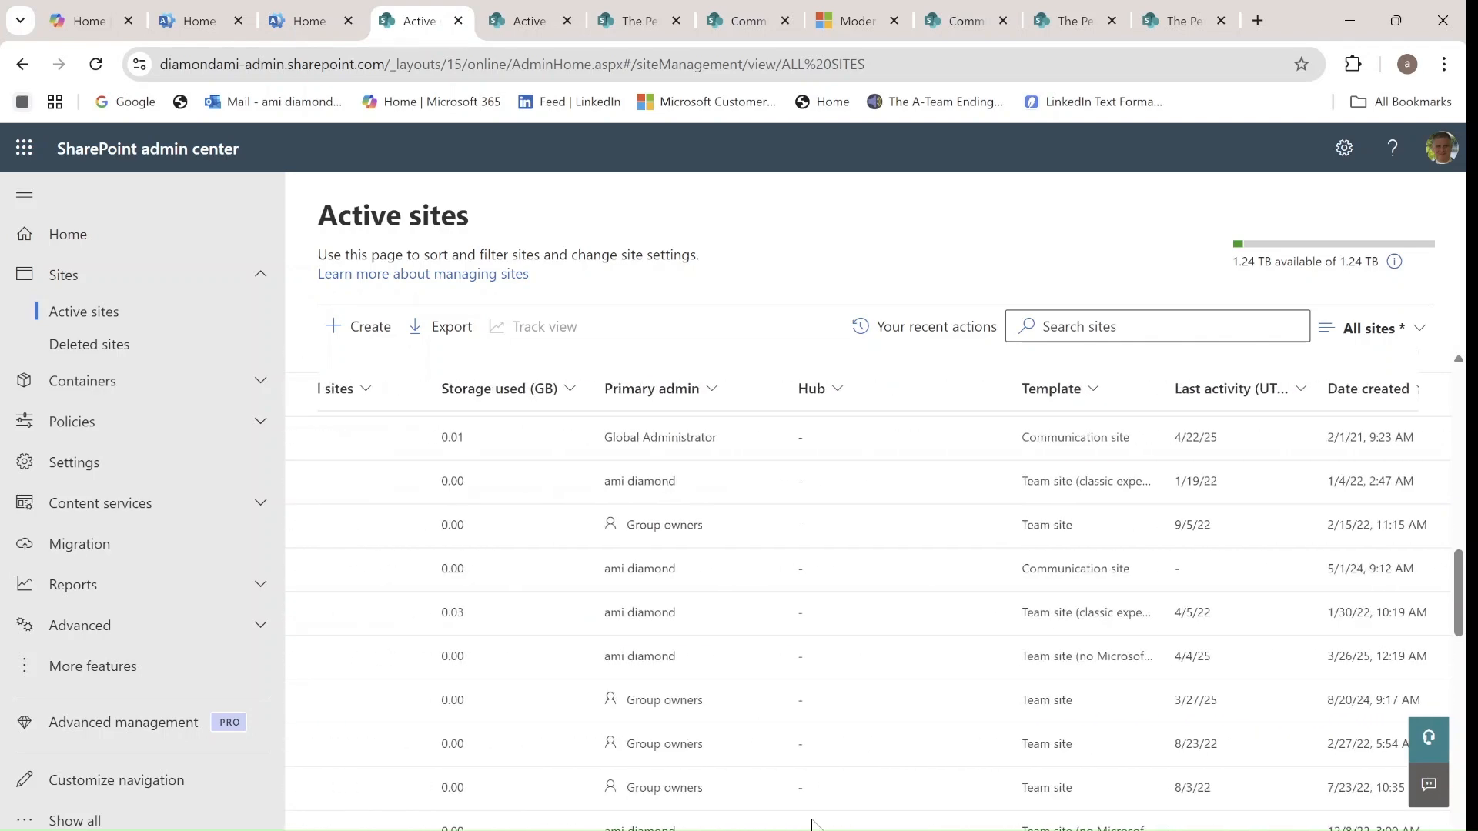
scroll("right", 3)
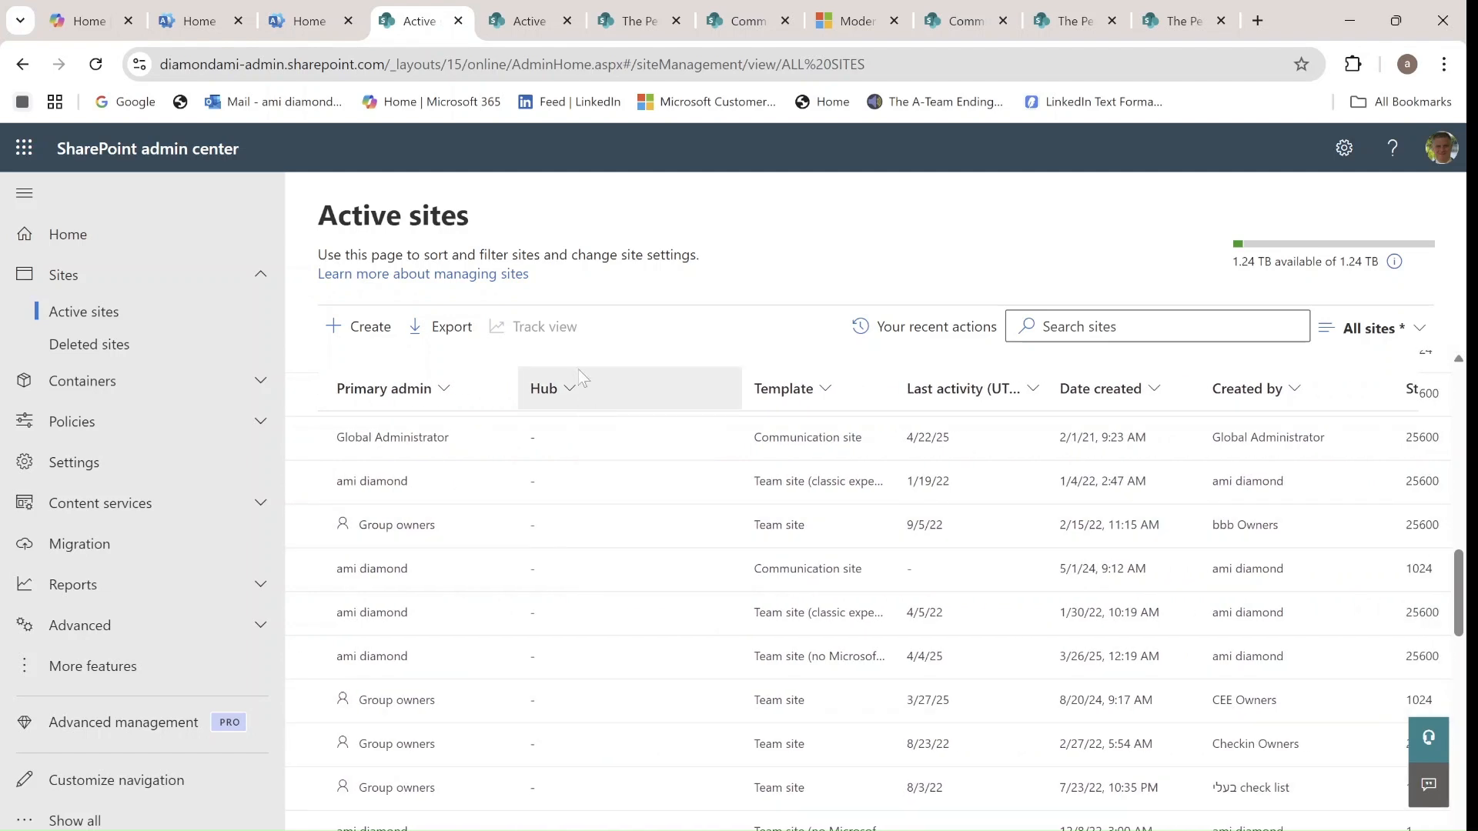
- Filter active sites to the Hub Team hub and view hub options for the Hub Team site
left_click(568, 388)
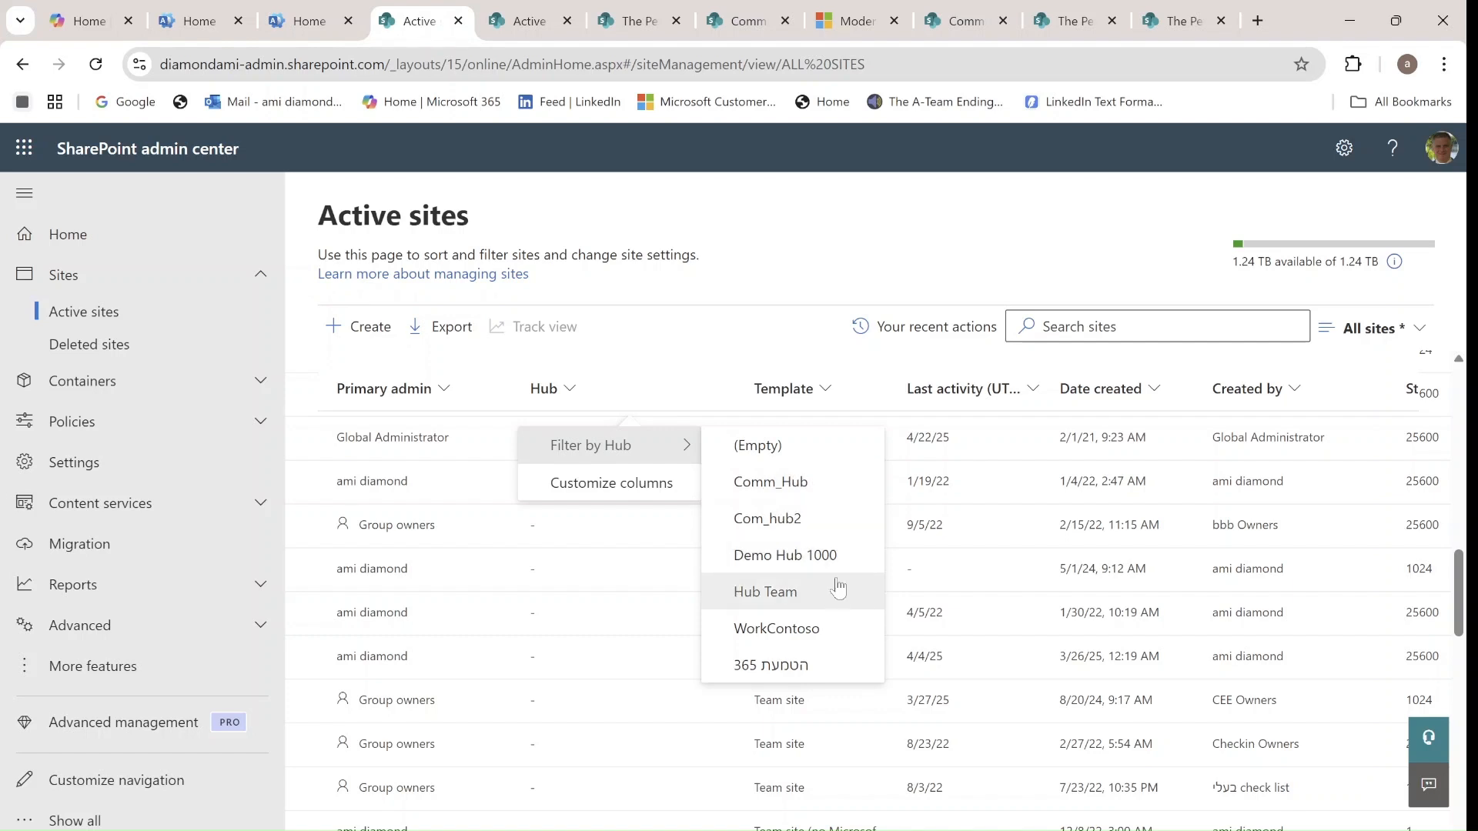
left_click(765, 591)
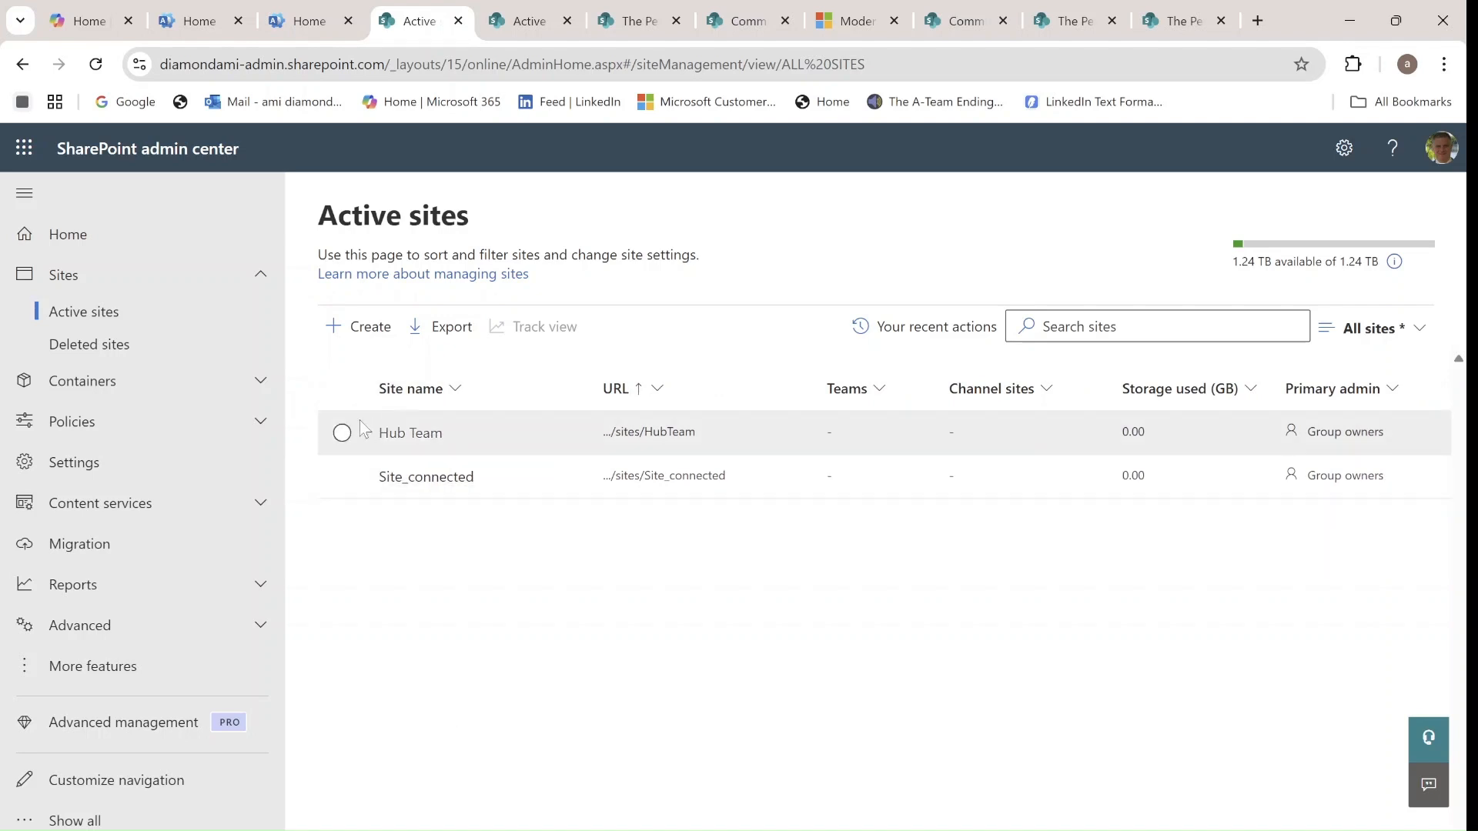
left_click(341, 432)
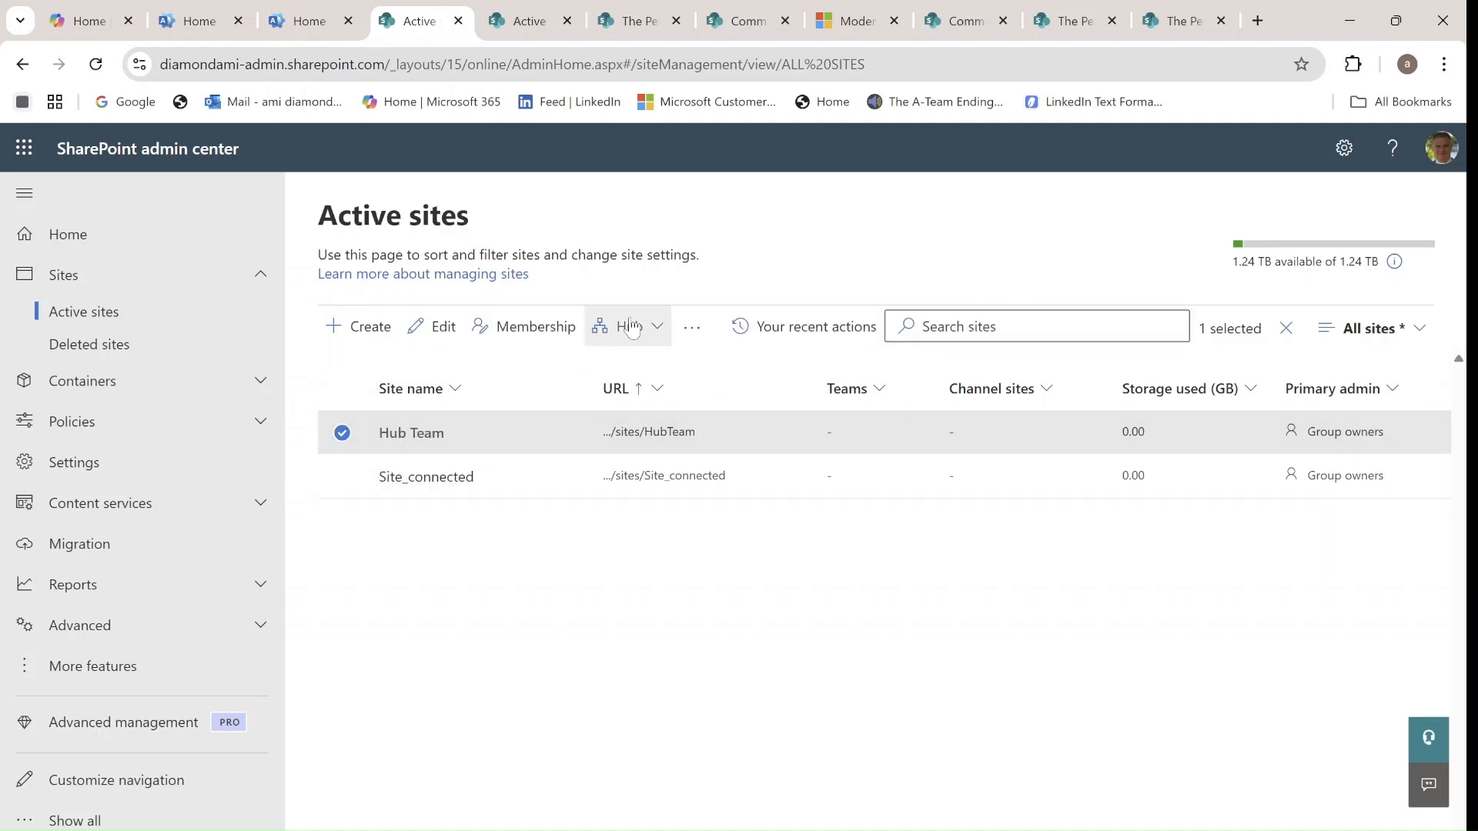
left_click(628, 326)
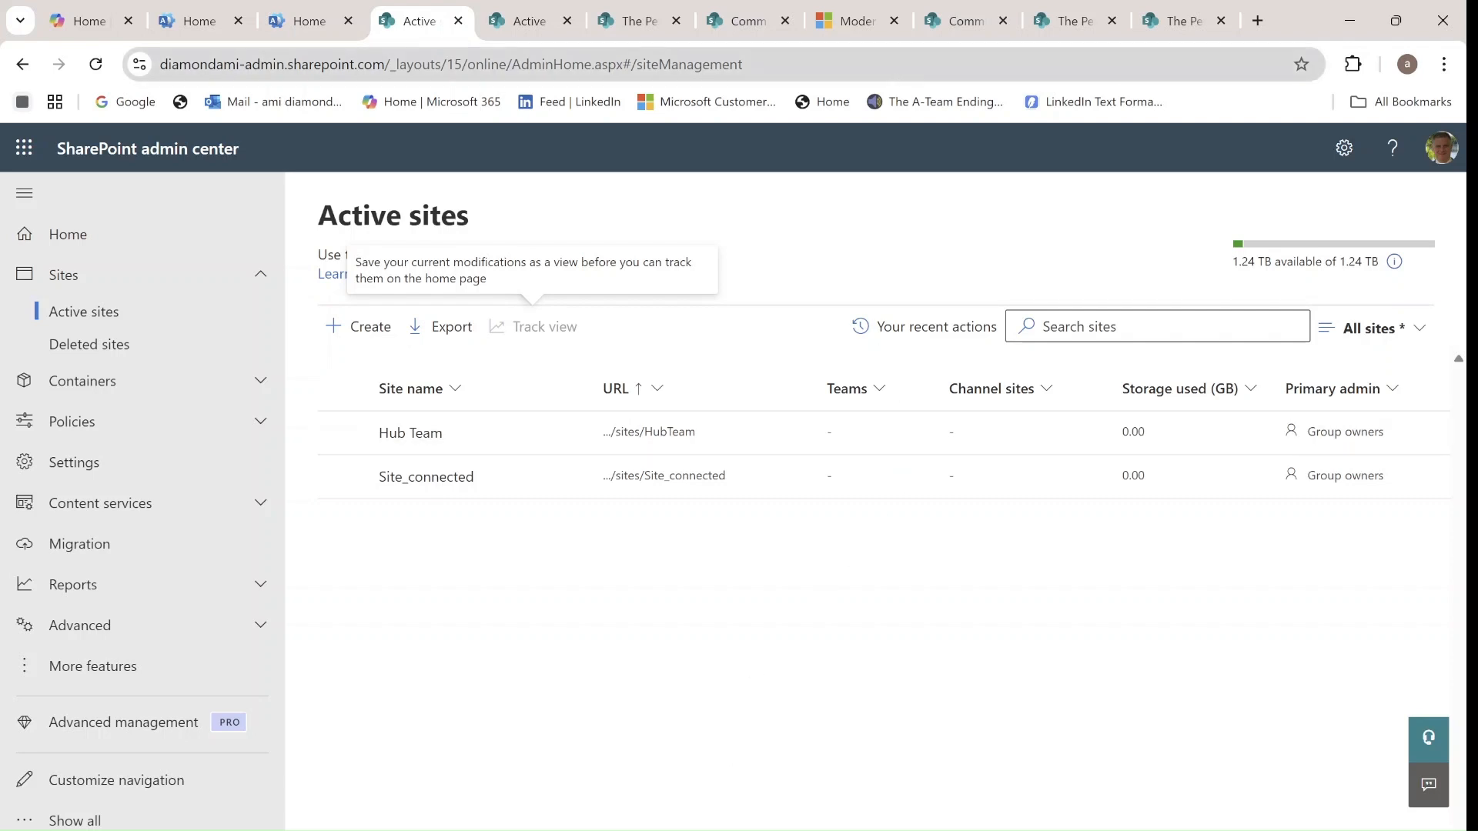
- Return to the Microsoft Learn article on modernizing the root site
left_click(845, 20)
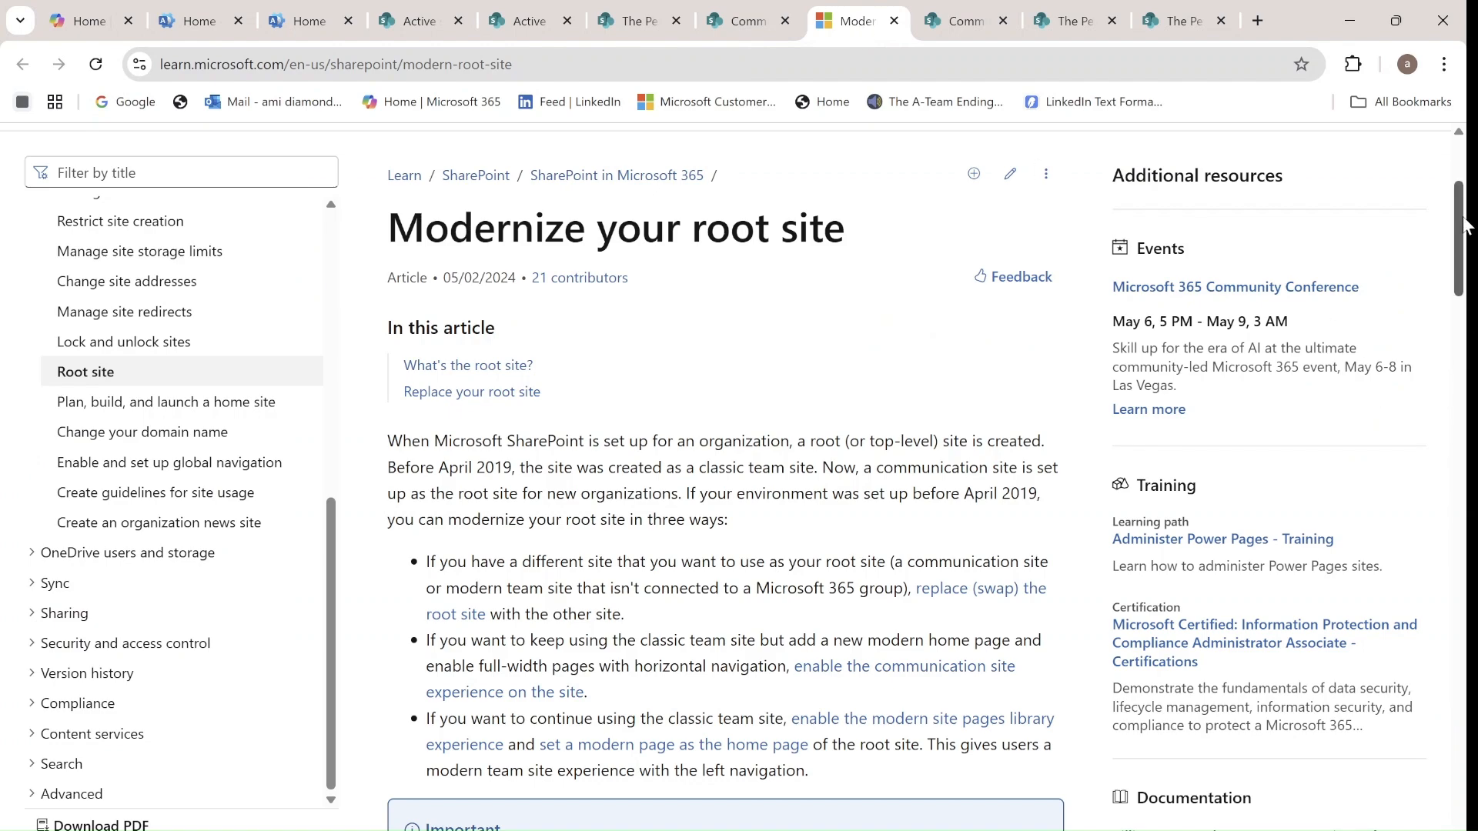
scroll("down", 3)
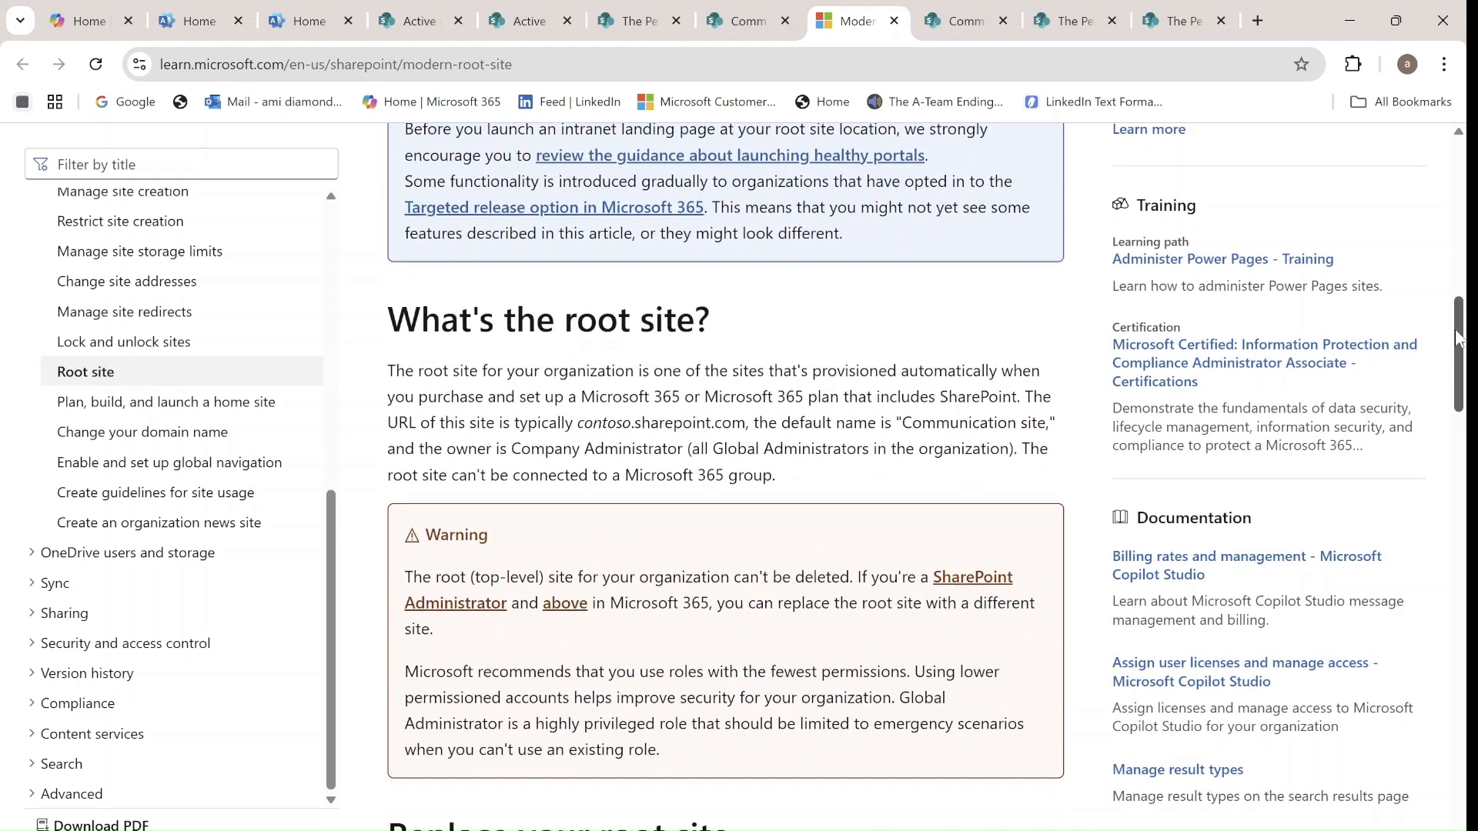
scroll("down", 3)
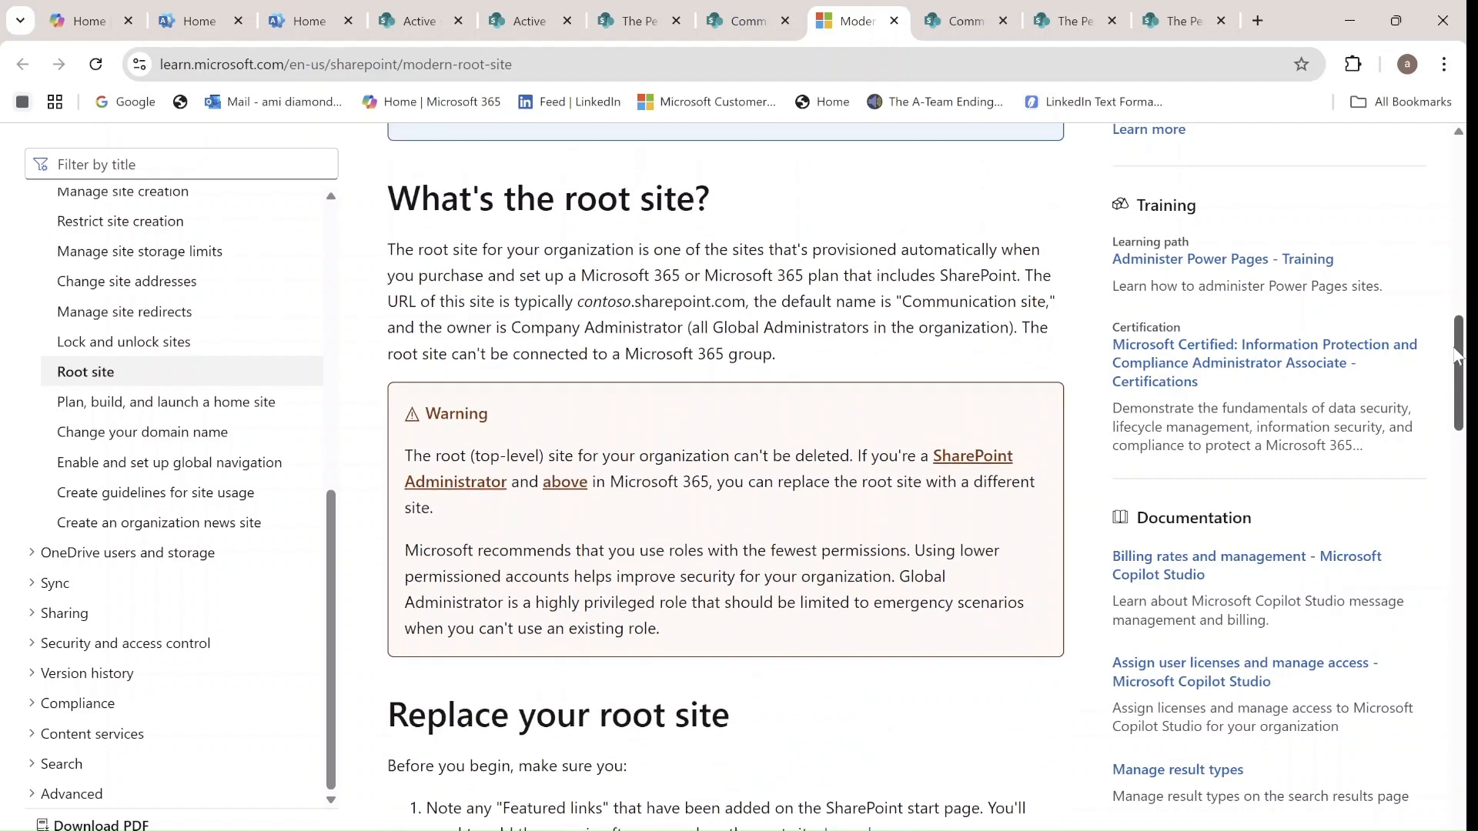
scroll("down", 3)
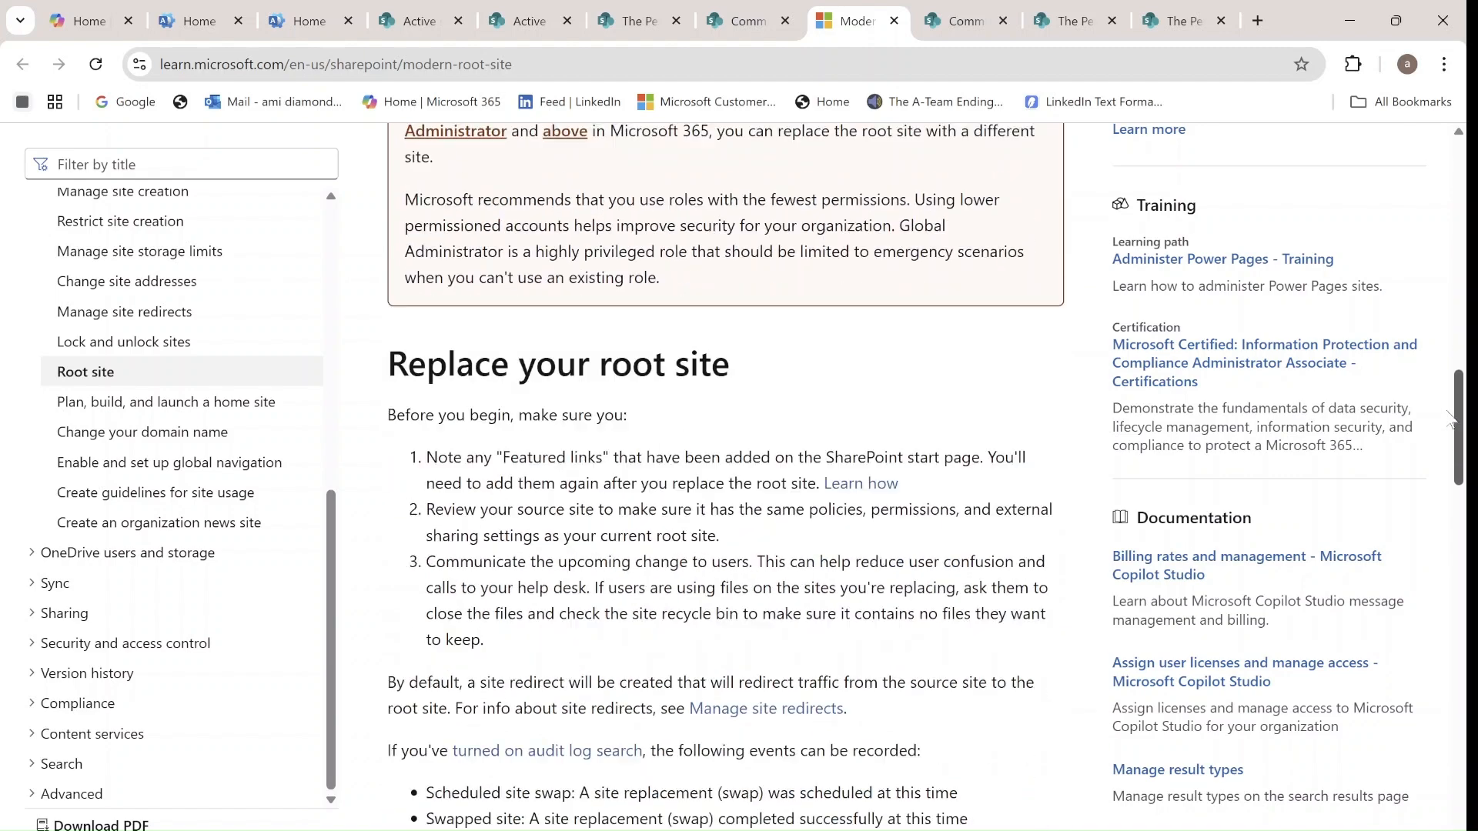
scroll("down", 3)
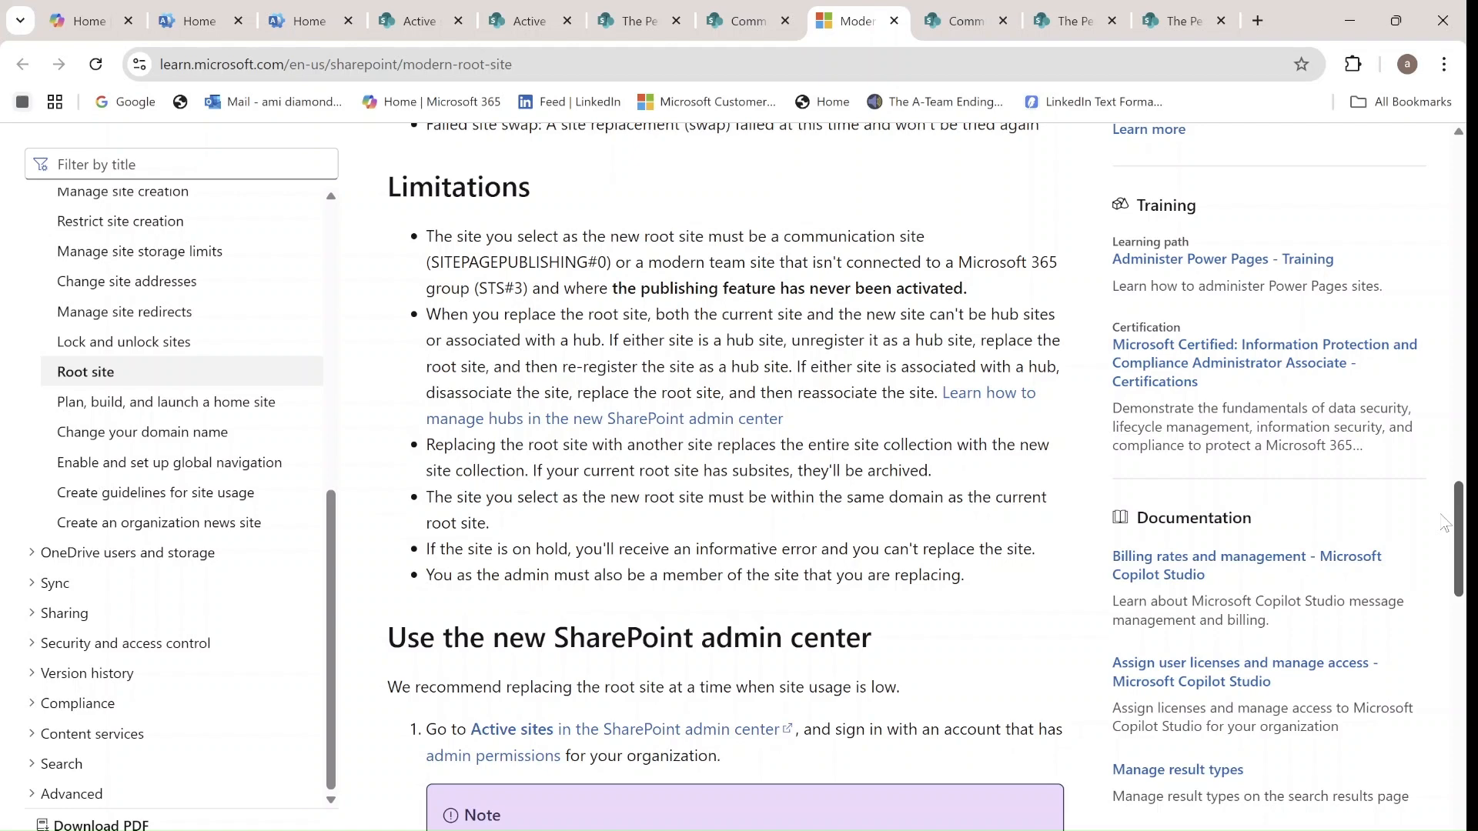
scroll("down", 3)
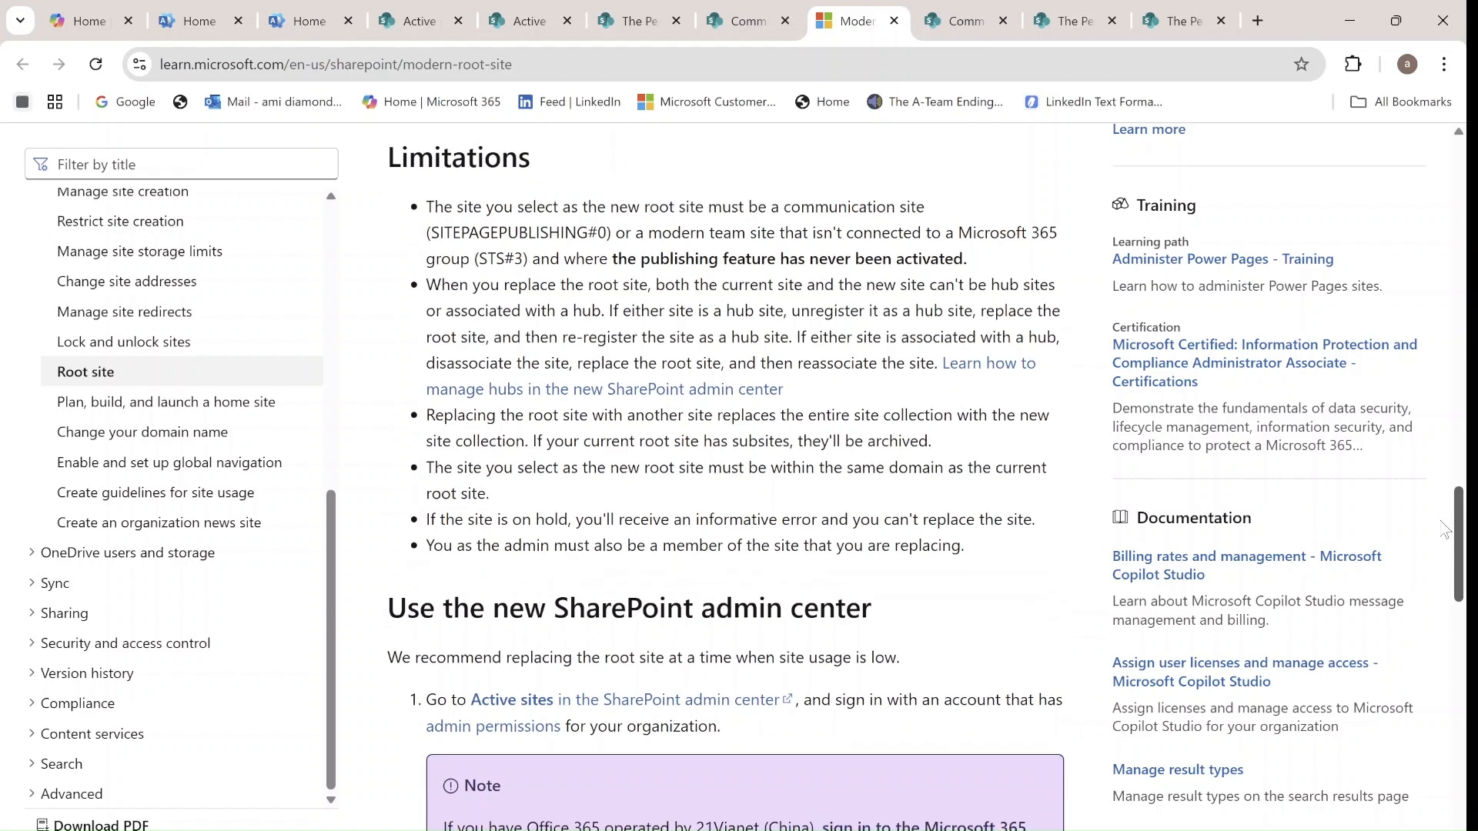